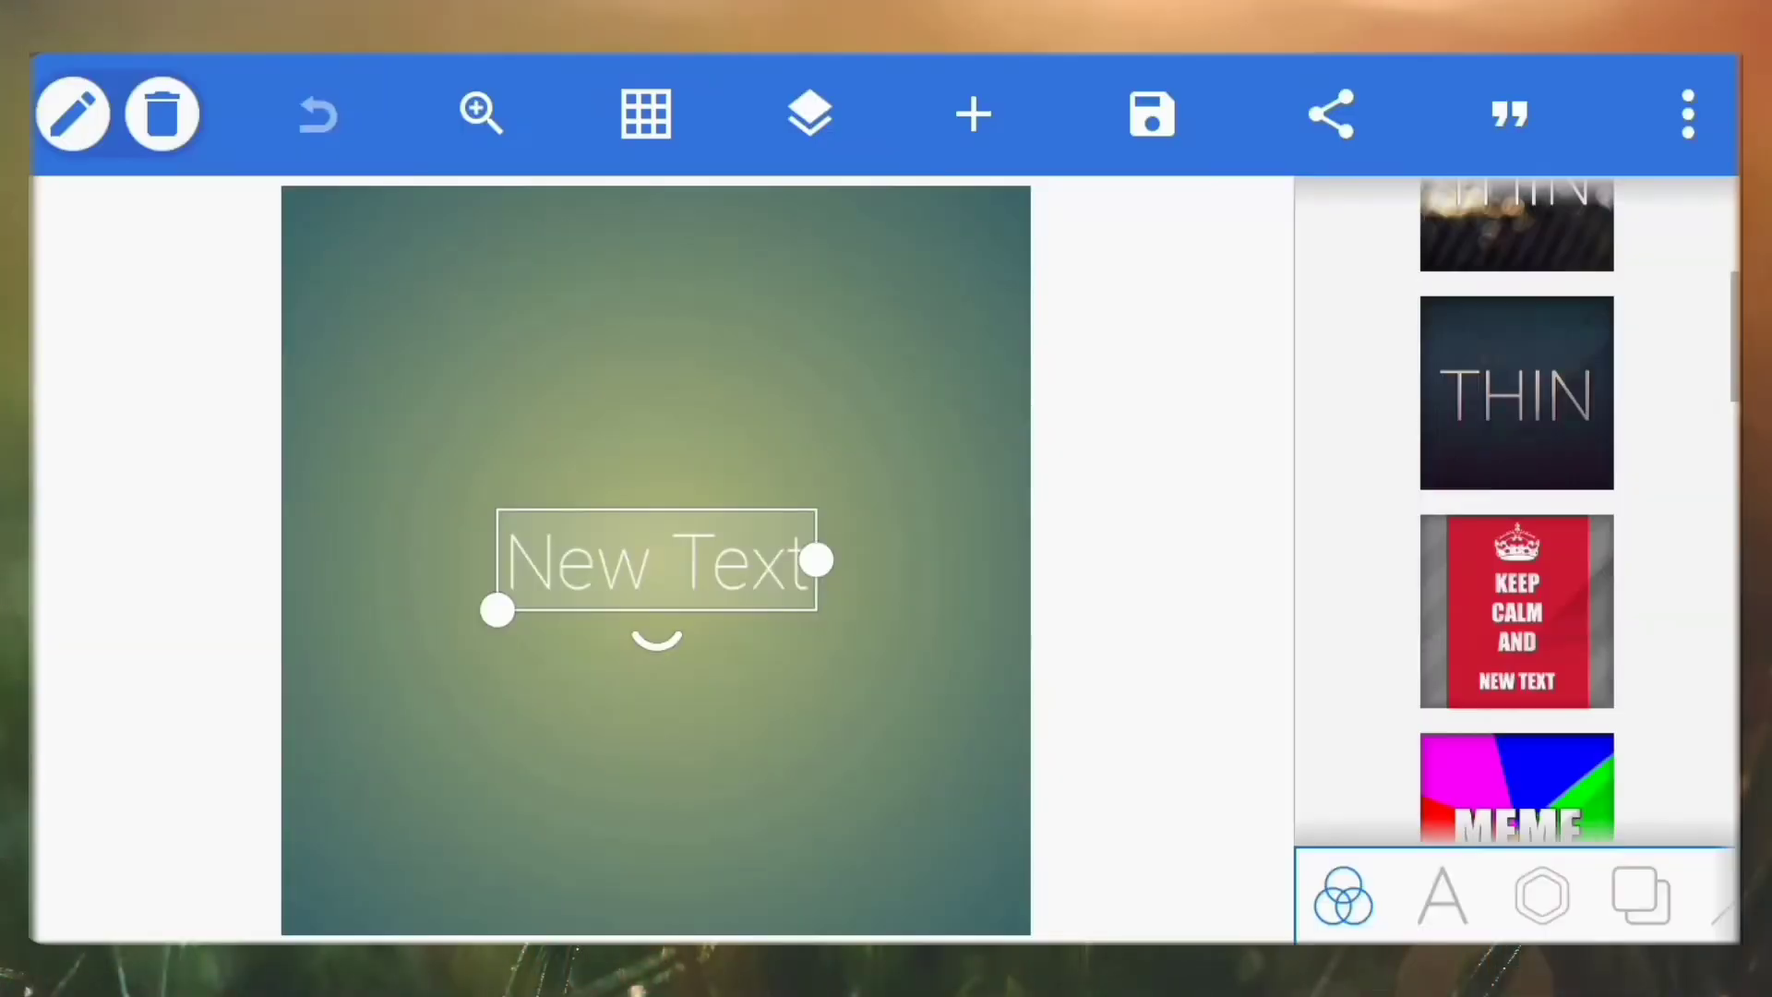
Step: Import the Manchester United player photo onto a white canvas
click(1540, 895)
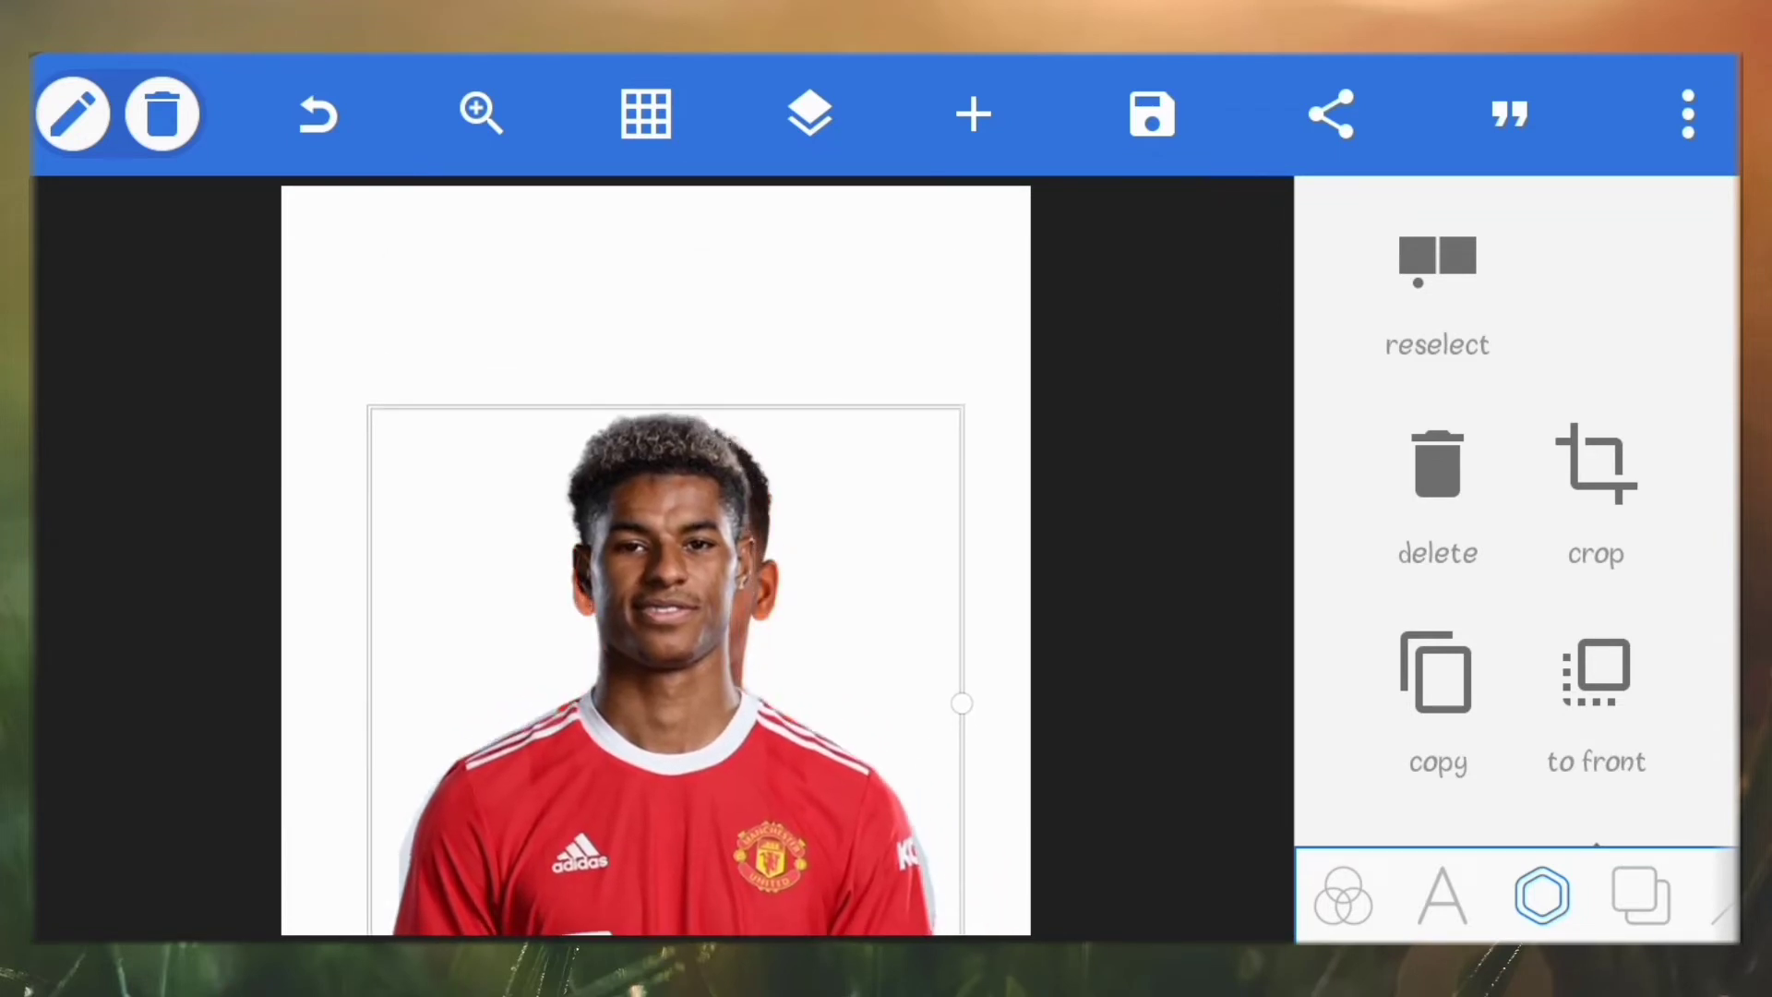
Step: Layer the Ajax player photo over the United photo at full opacity
scroll(down, 3)
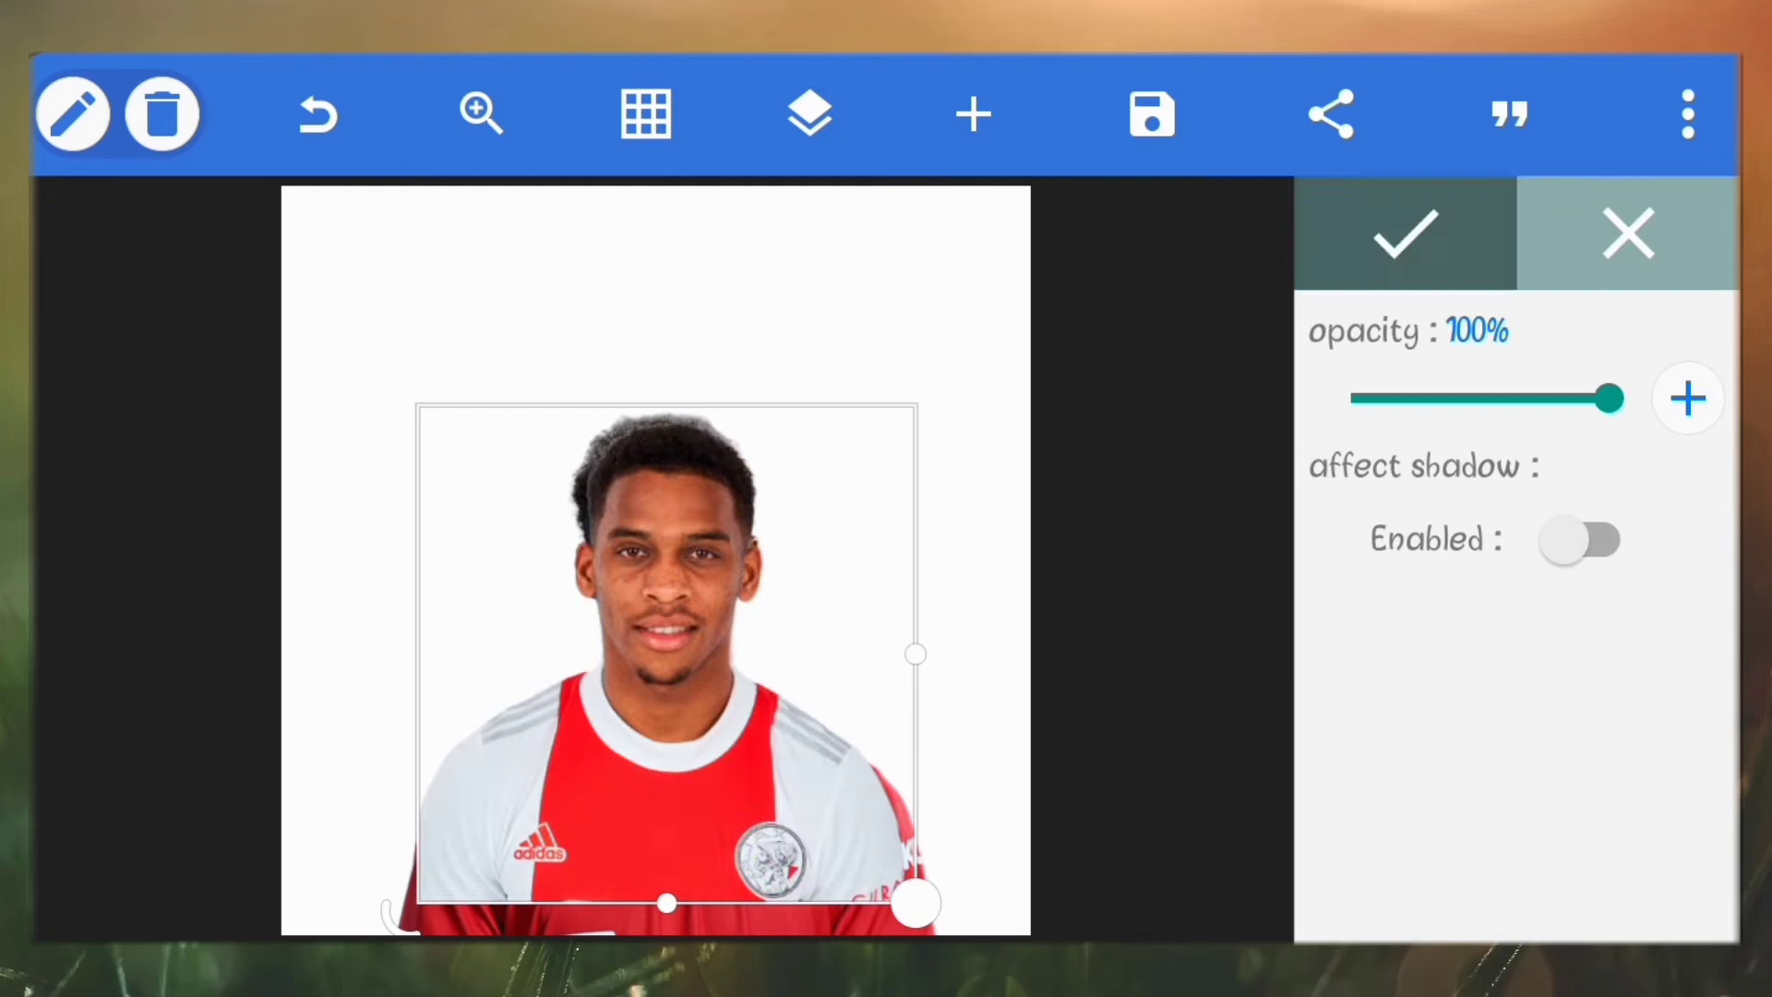
click(1405, 234)
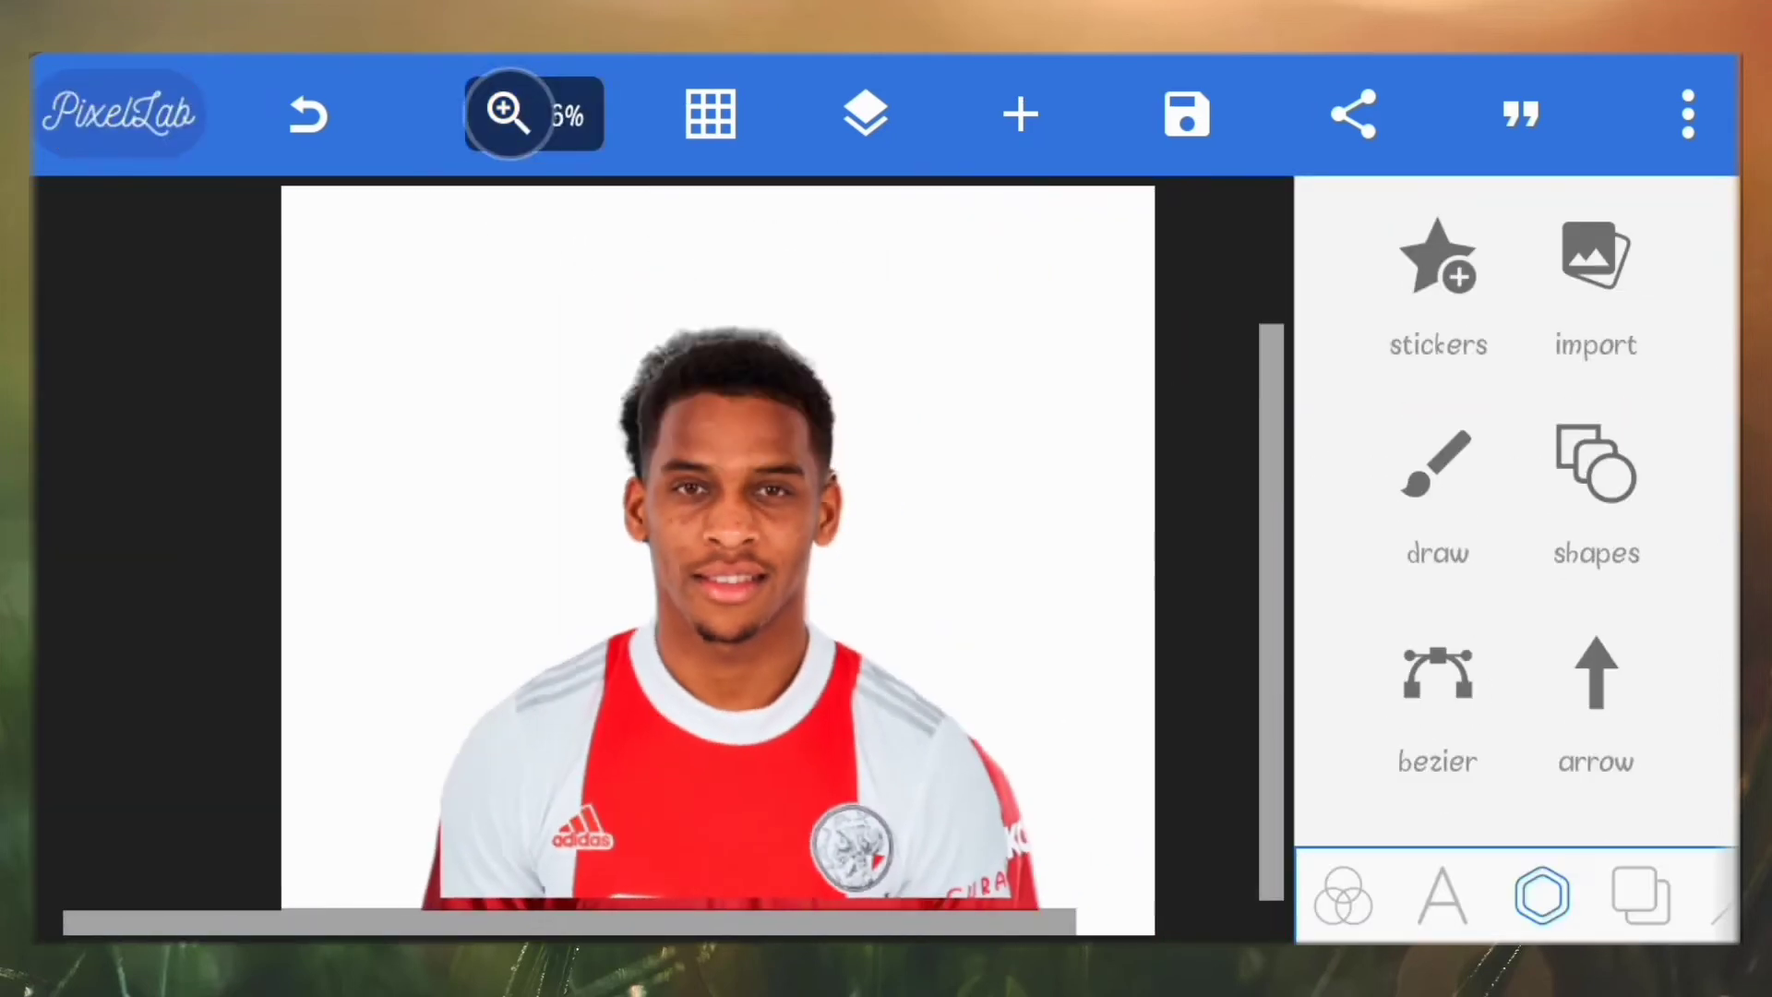
Step: Mask the top photo in 'out' mode with a bezier outline around the head and neck
click(862, 113)
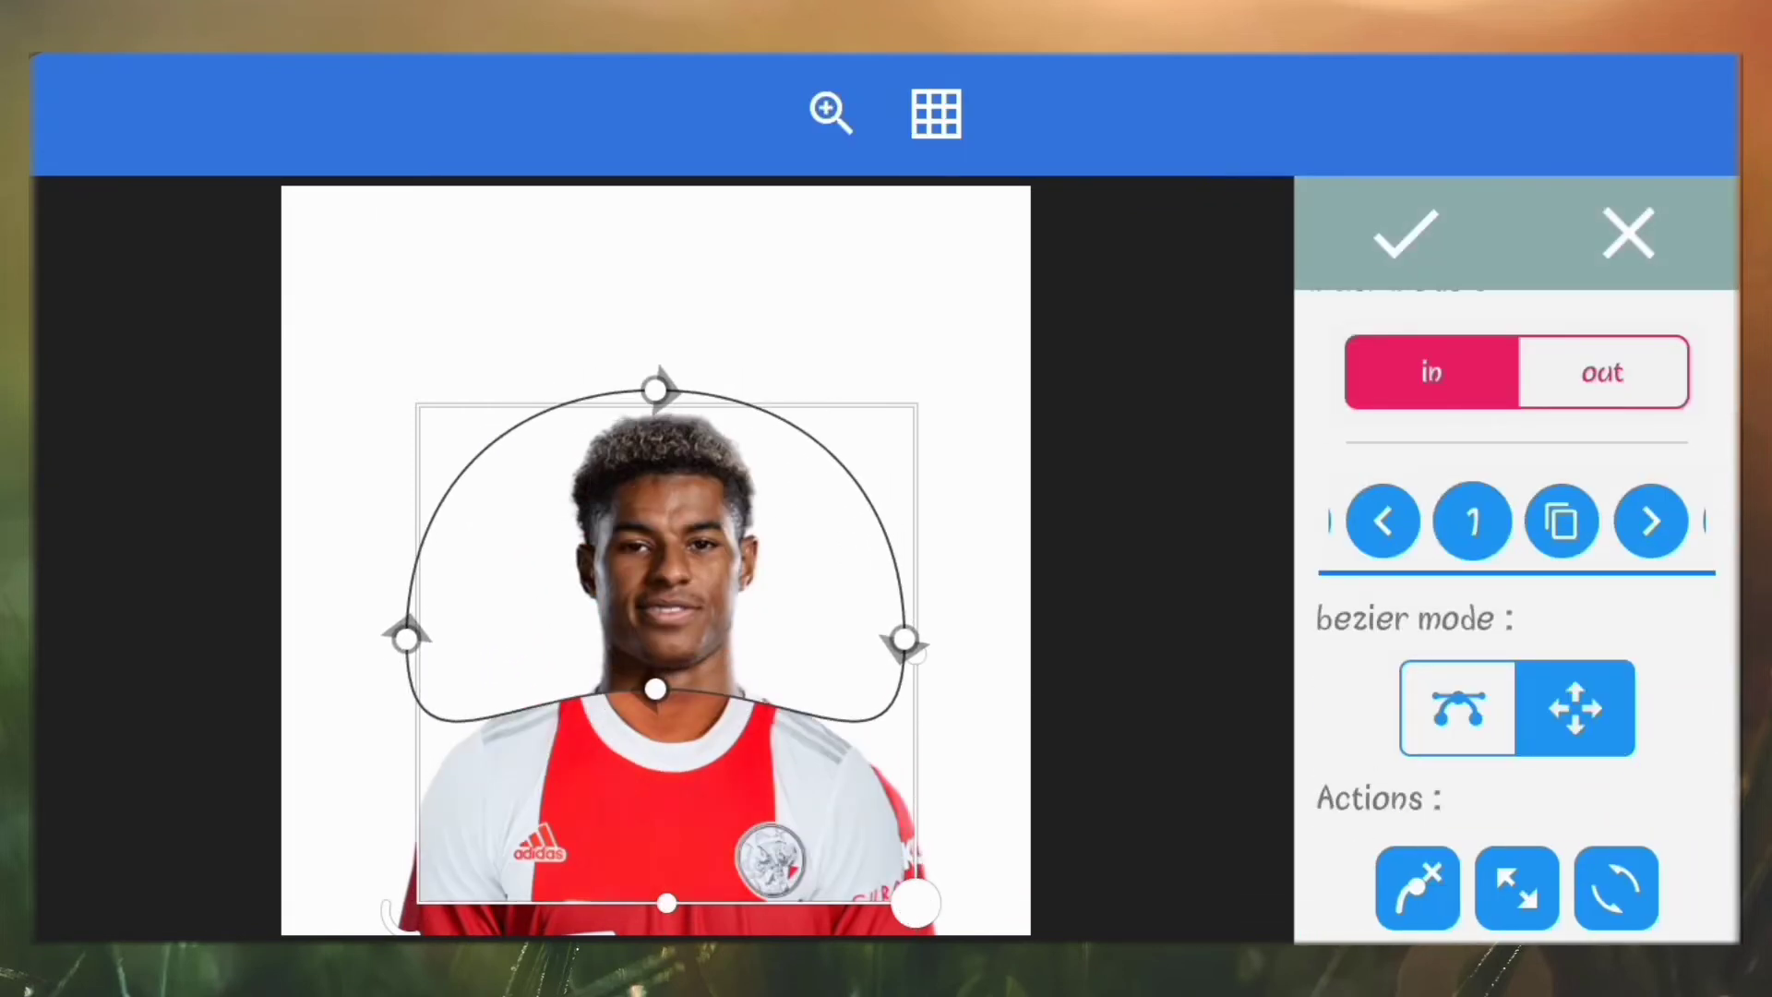
click(1601, 375)
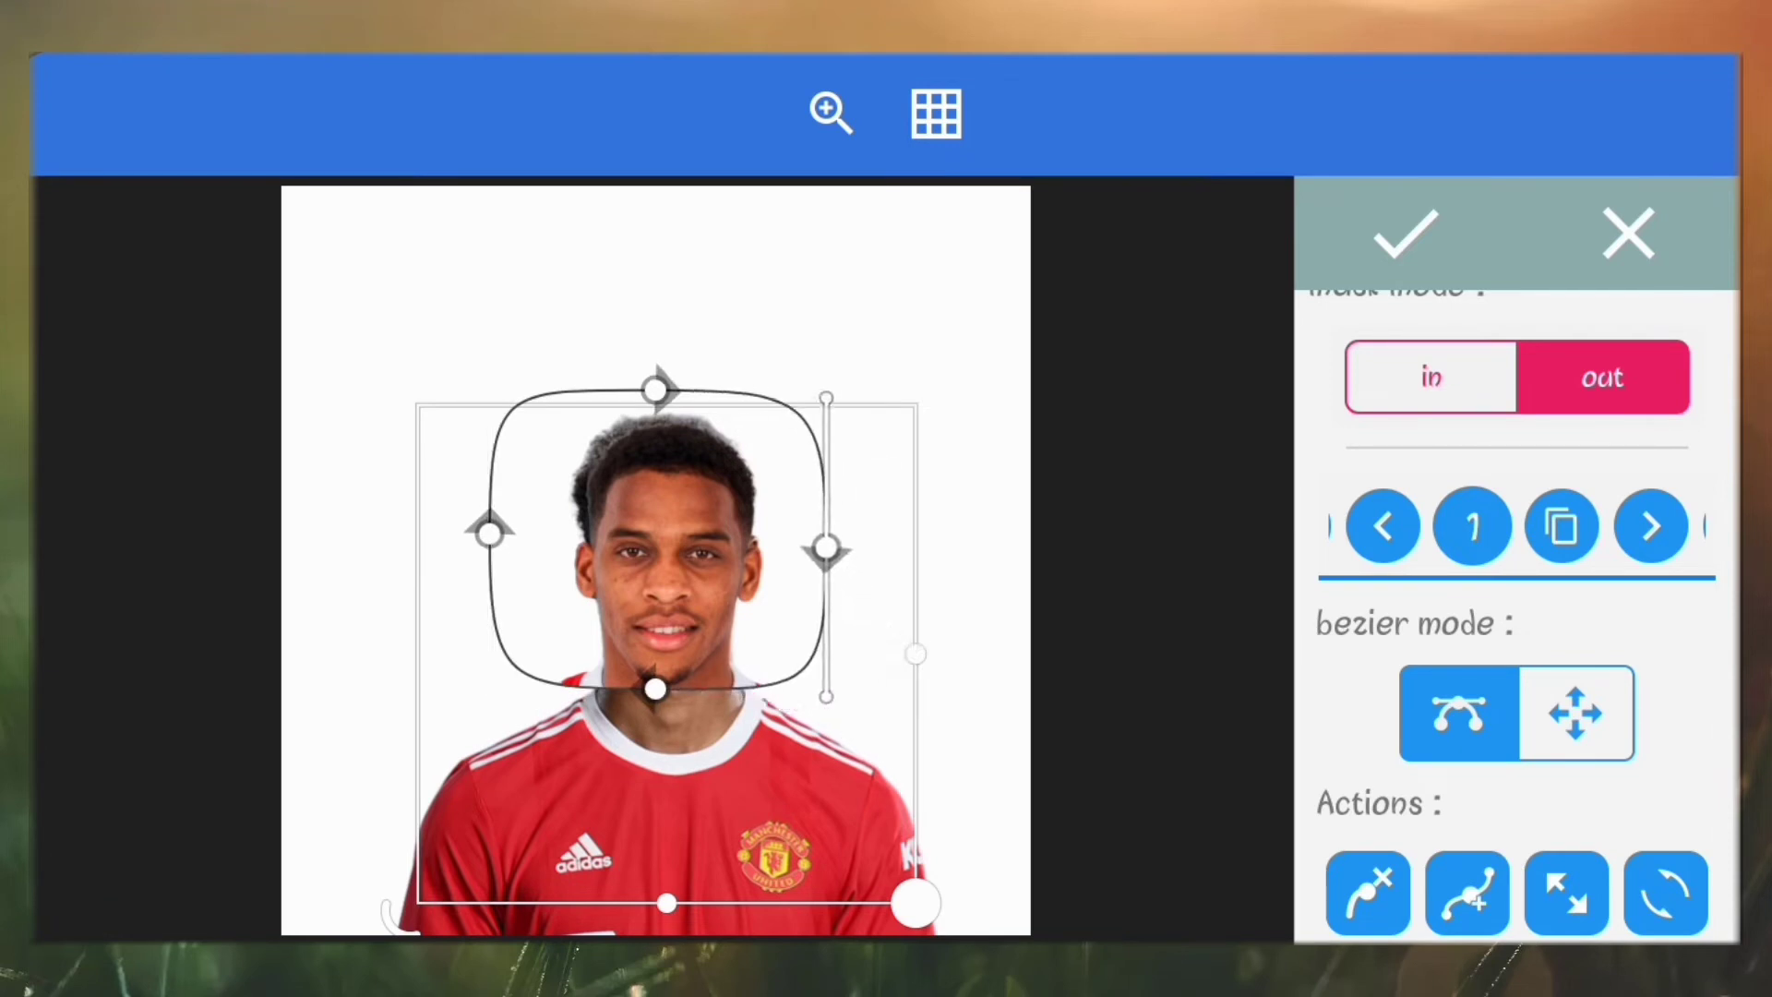
click(830, 113)
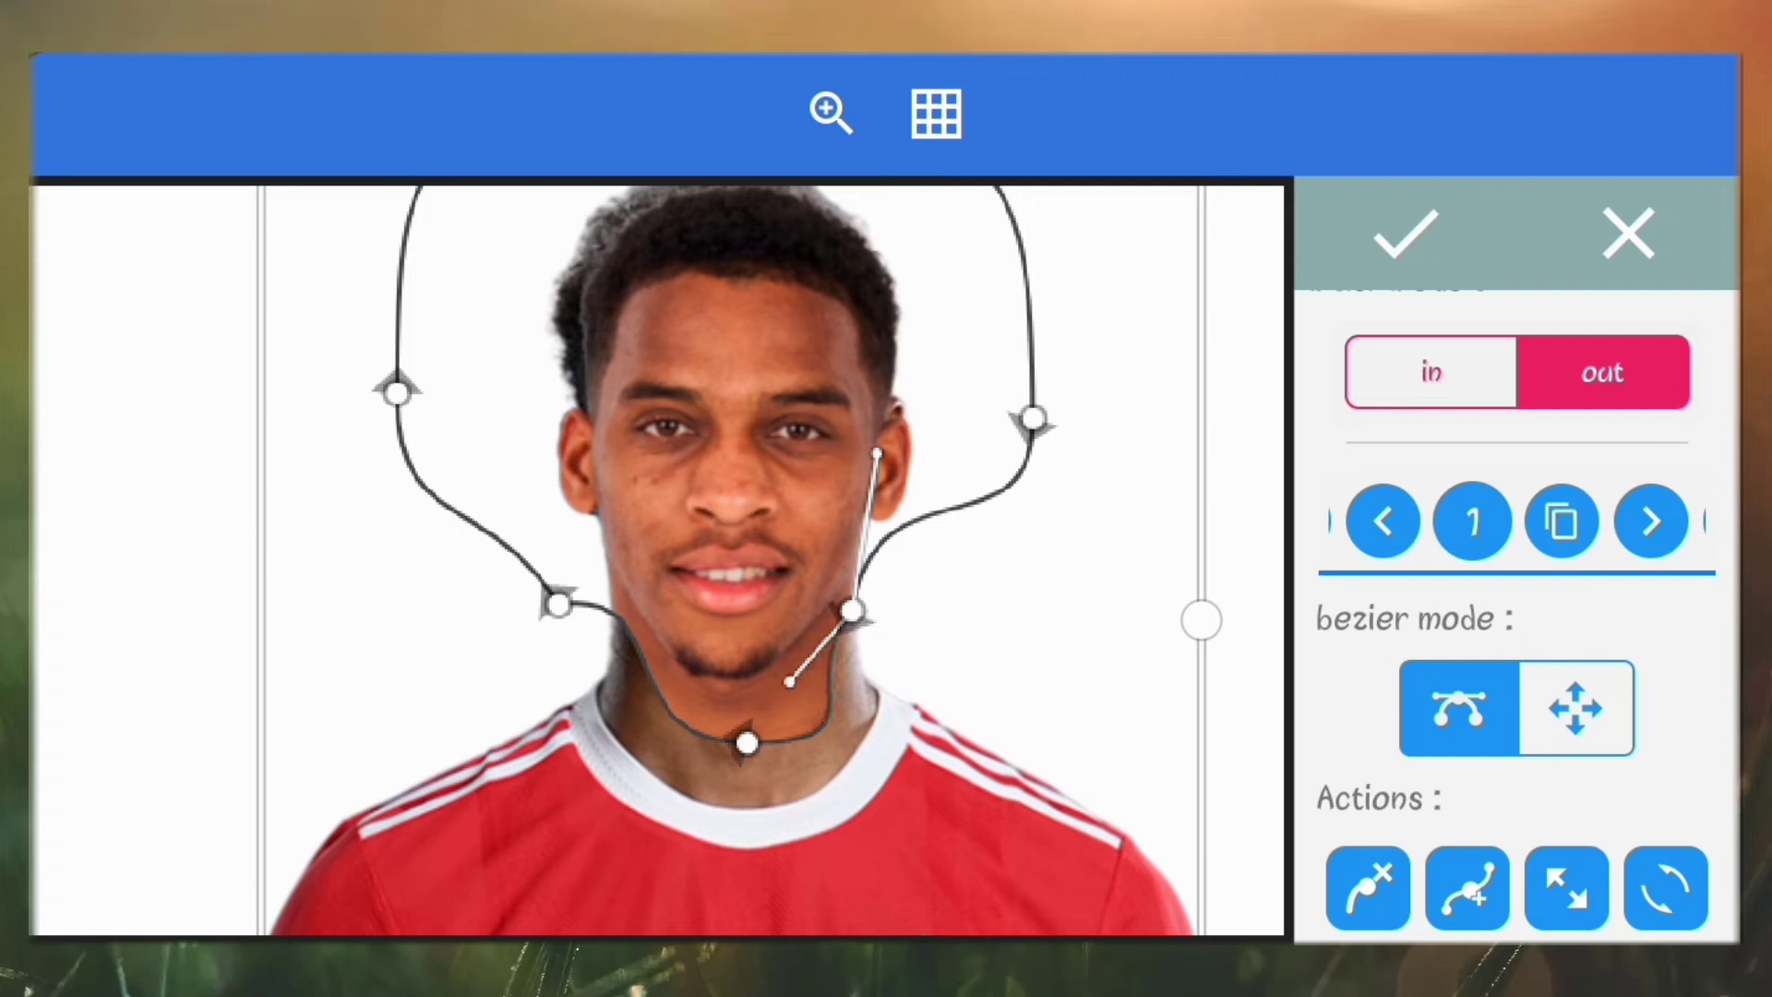
click(1405, 233)
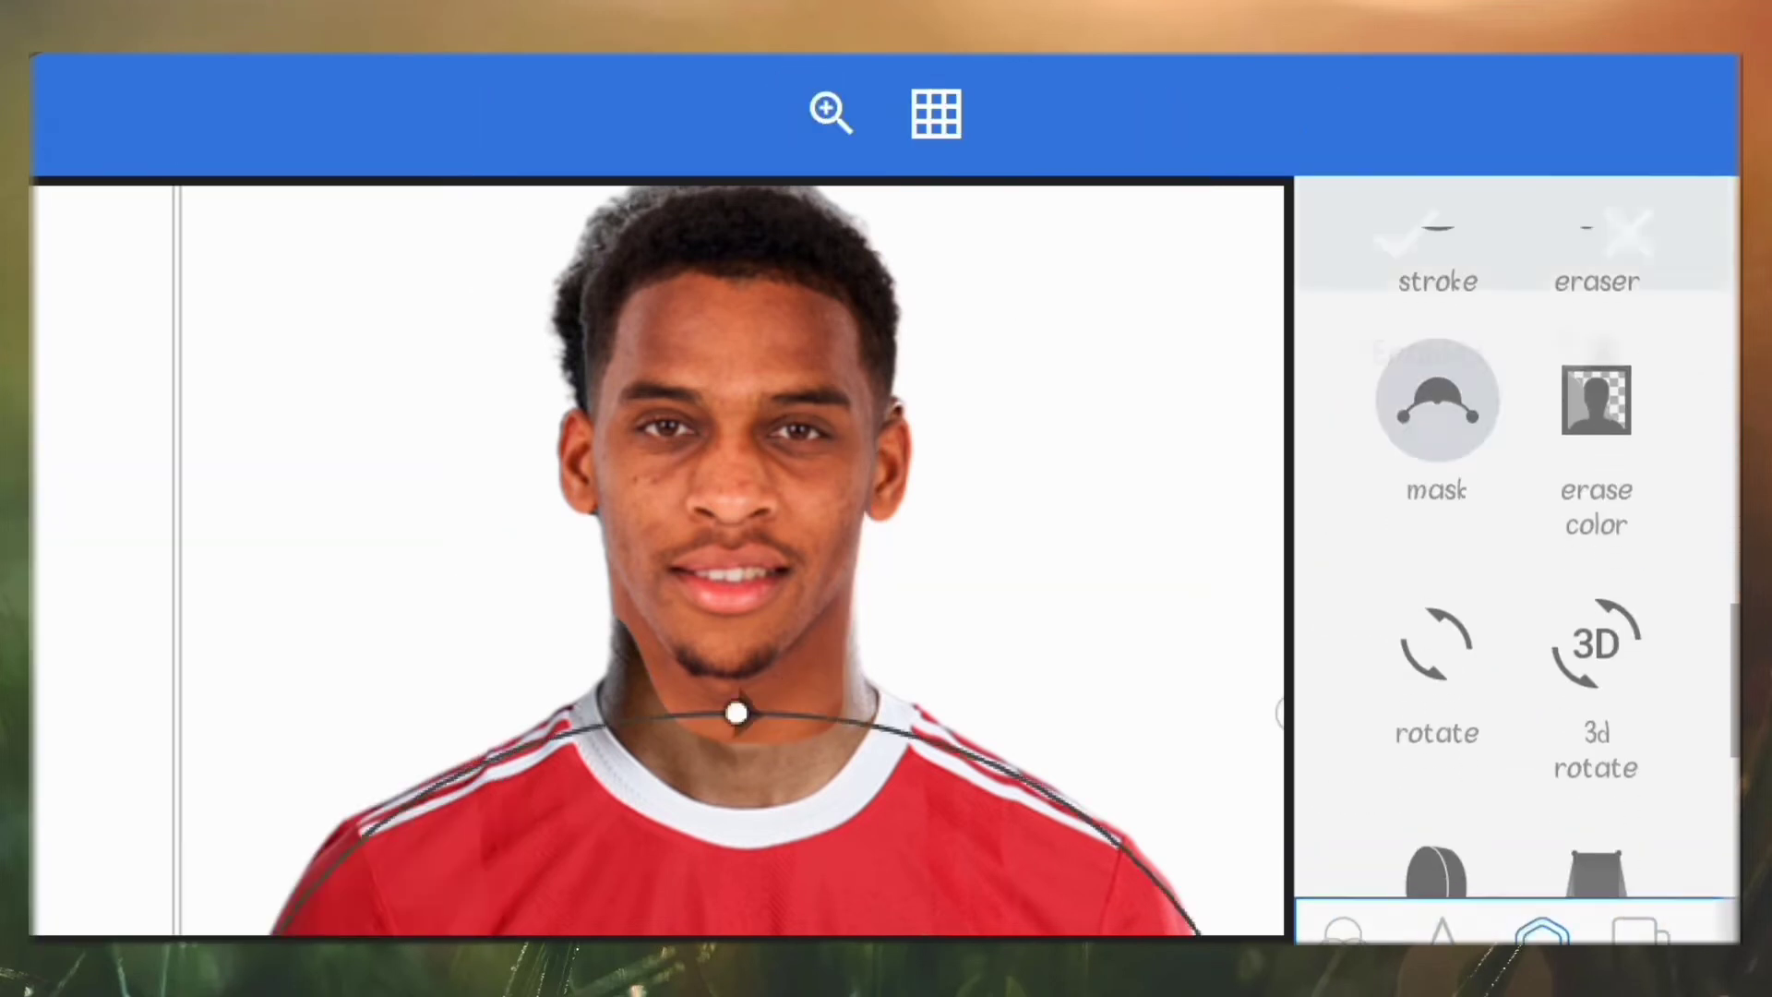
Step: Rework the head mask in 'in' mode so the face blends cleanly onto the United shirt
click(830, 113)
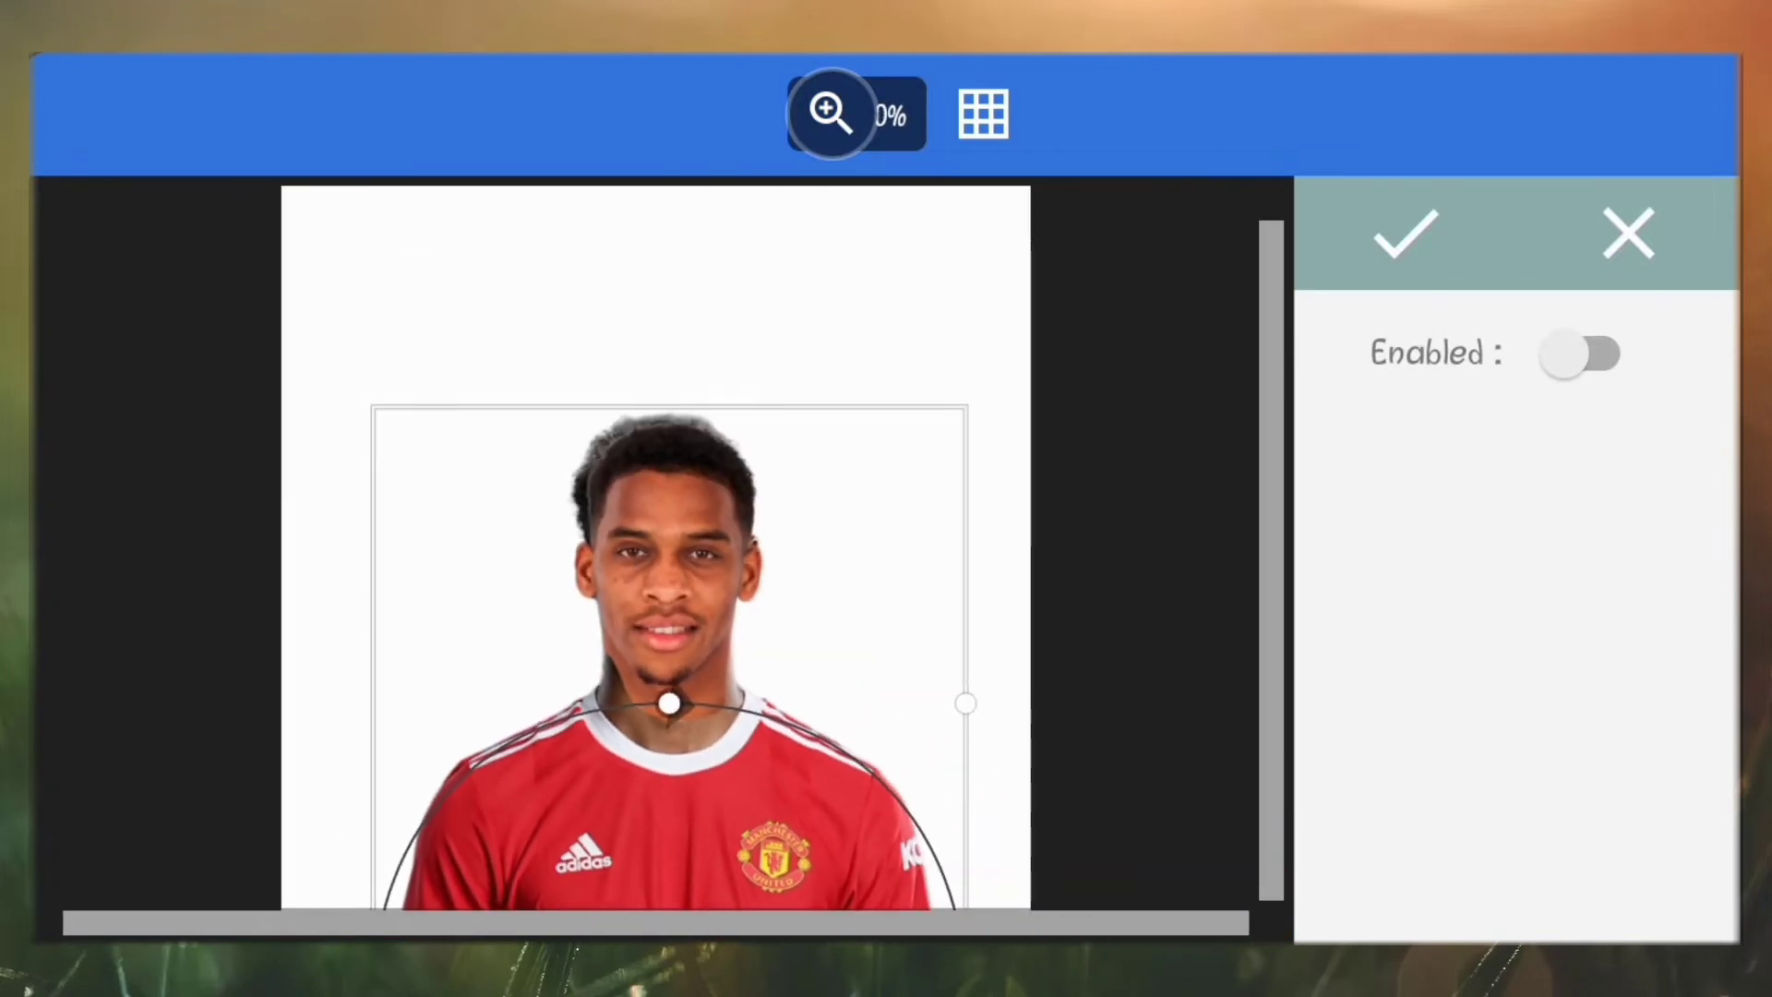
click(1580, 354)
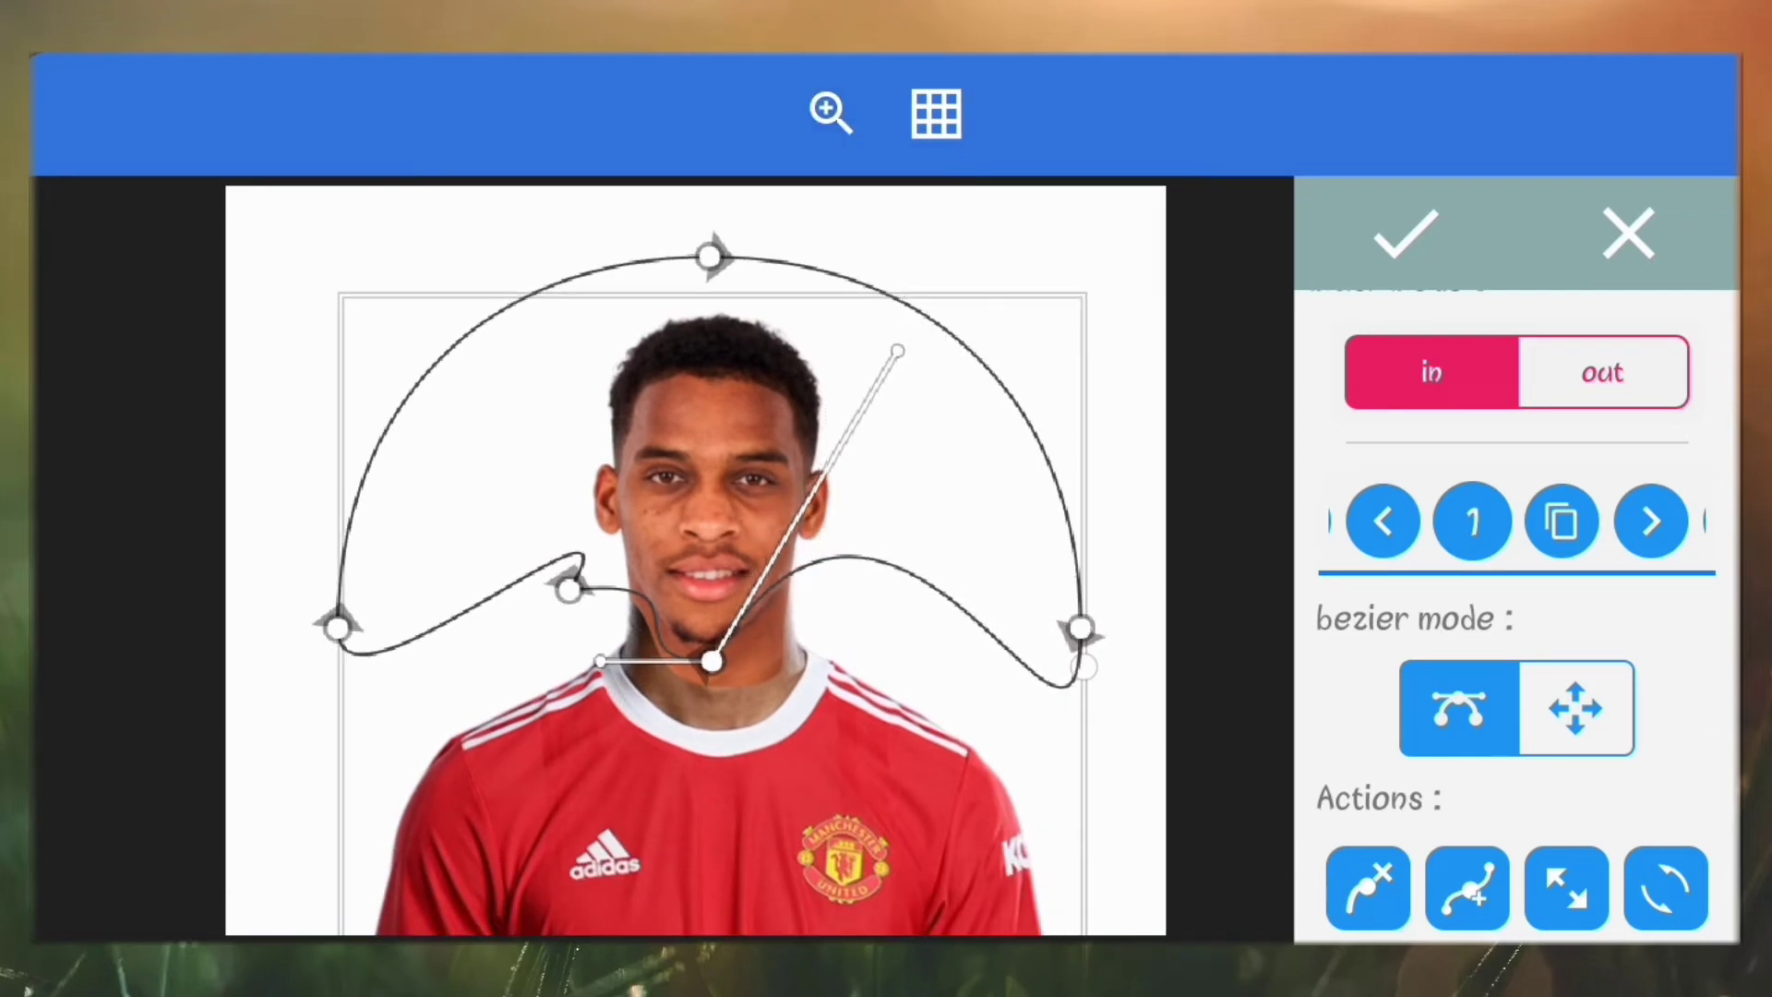
click(1405, 234)
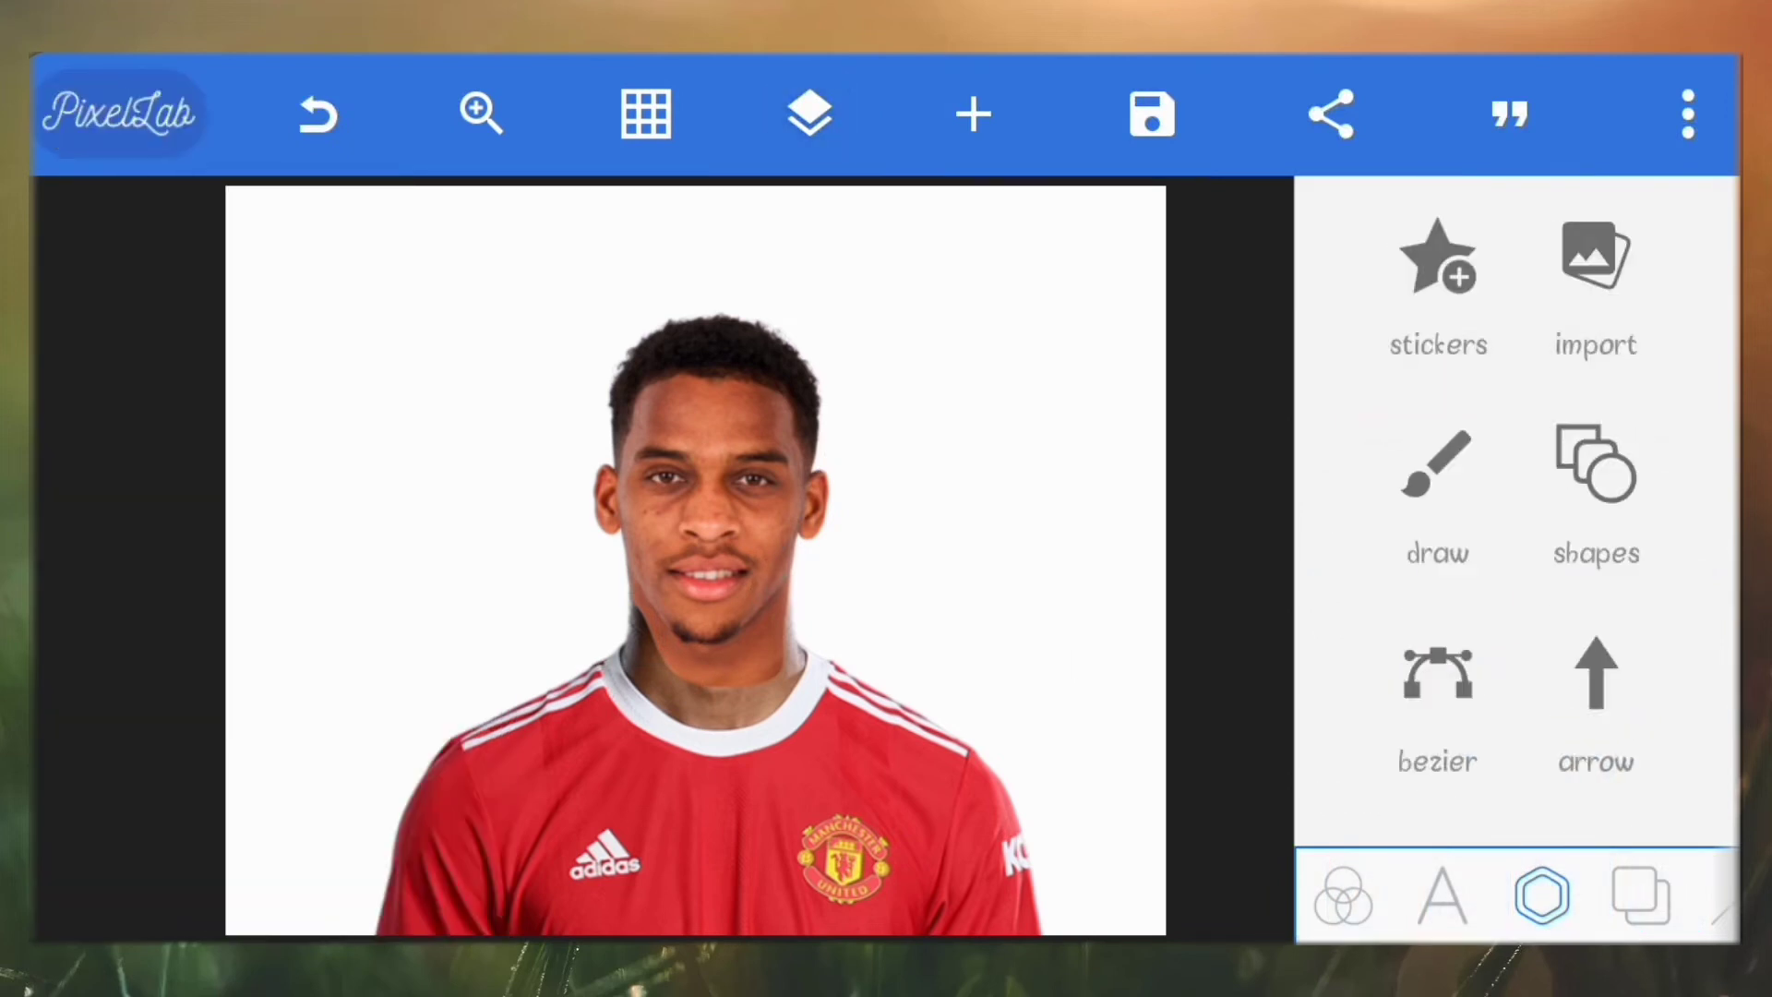
Step: Inspect the neck blend, then save the composite to the gallery as an ultra-quality JPG
click(479, 113)
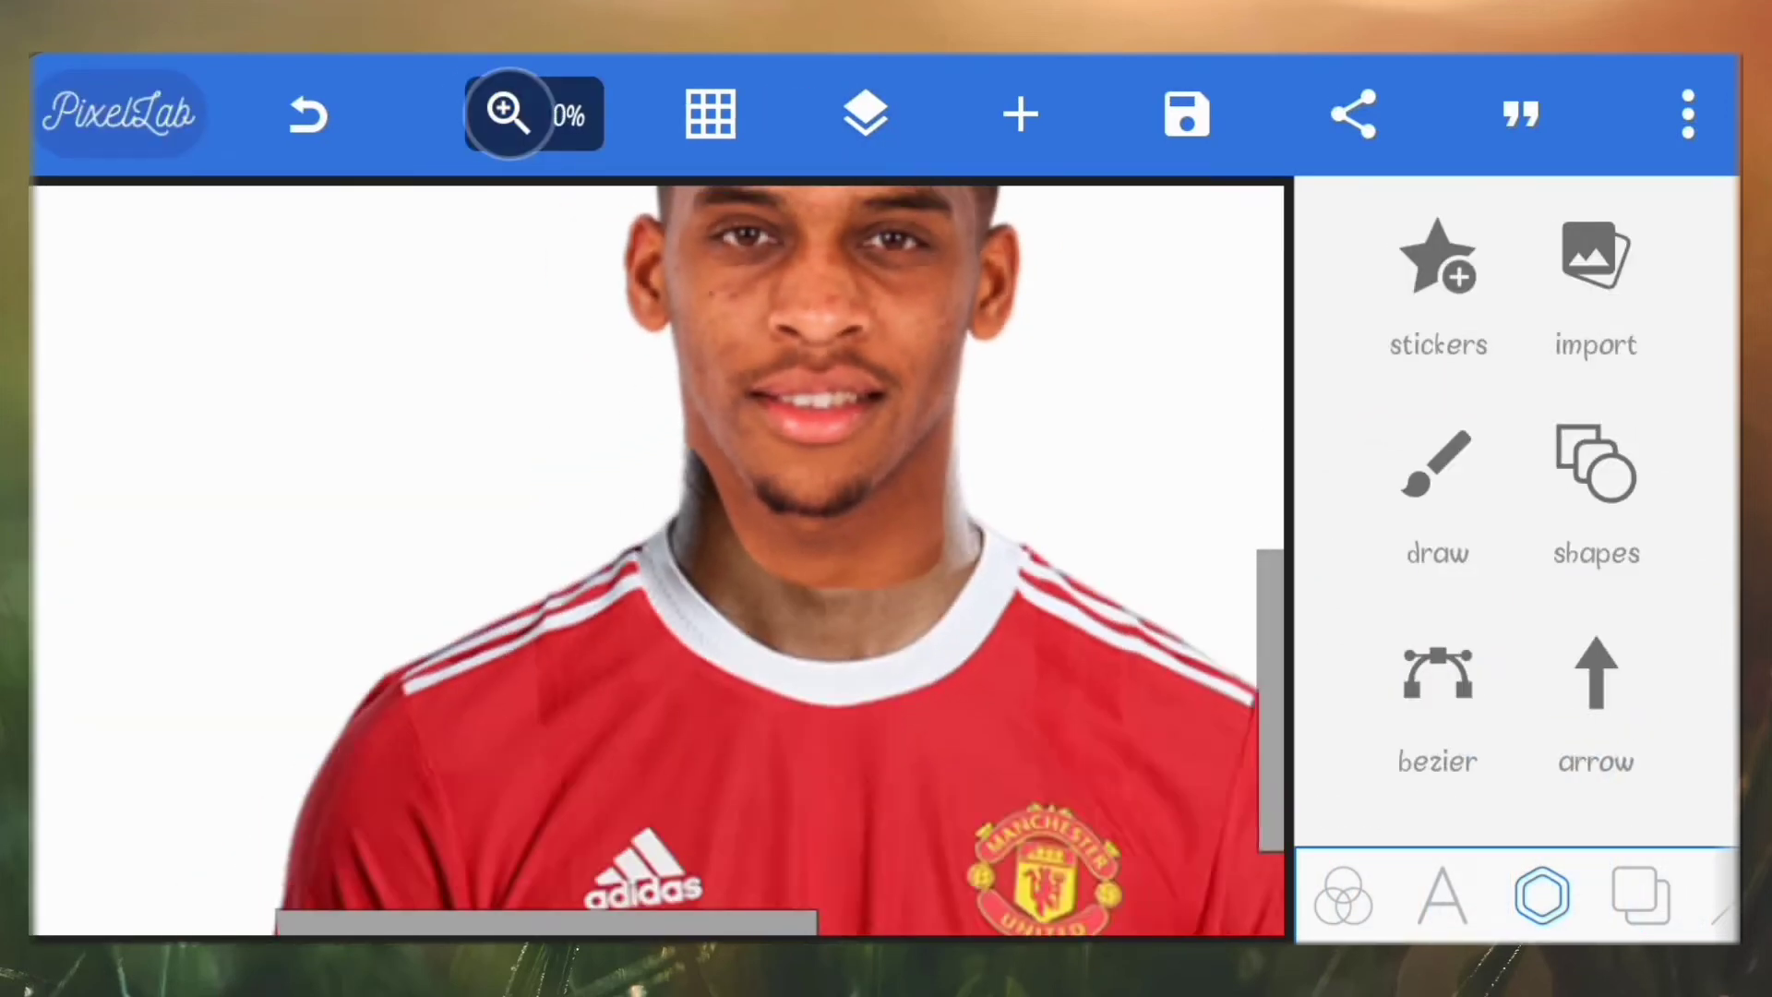
click(1184, 113)
text(timber)
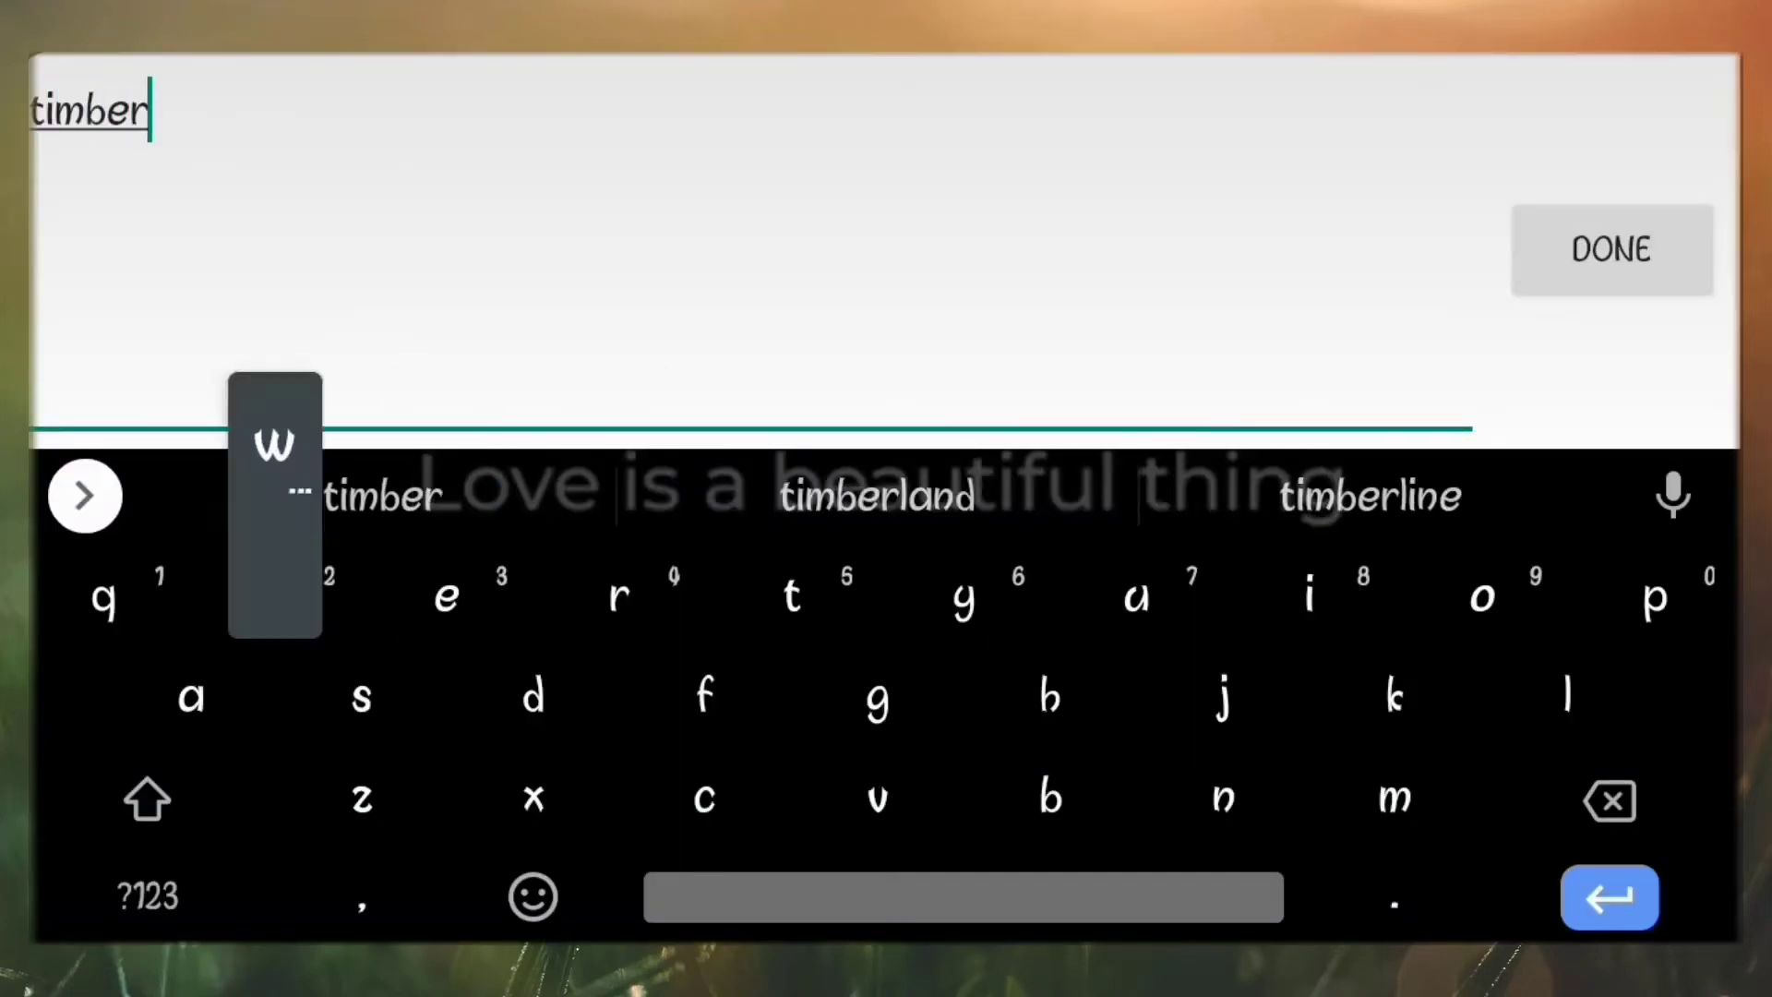
click(1609, 250)
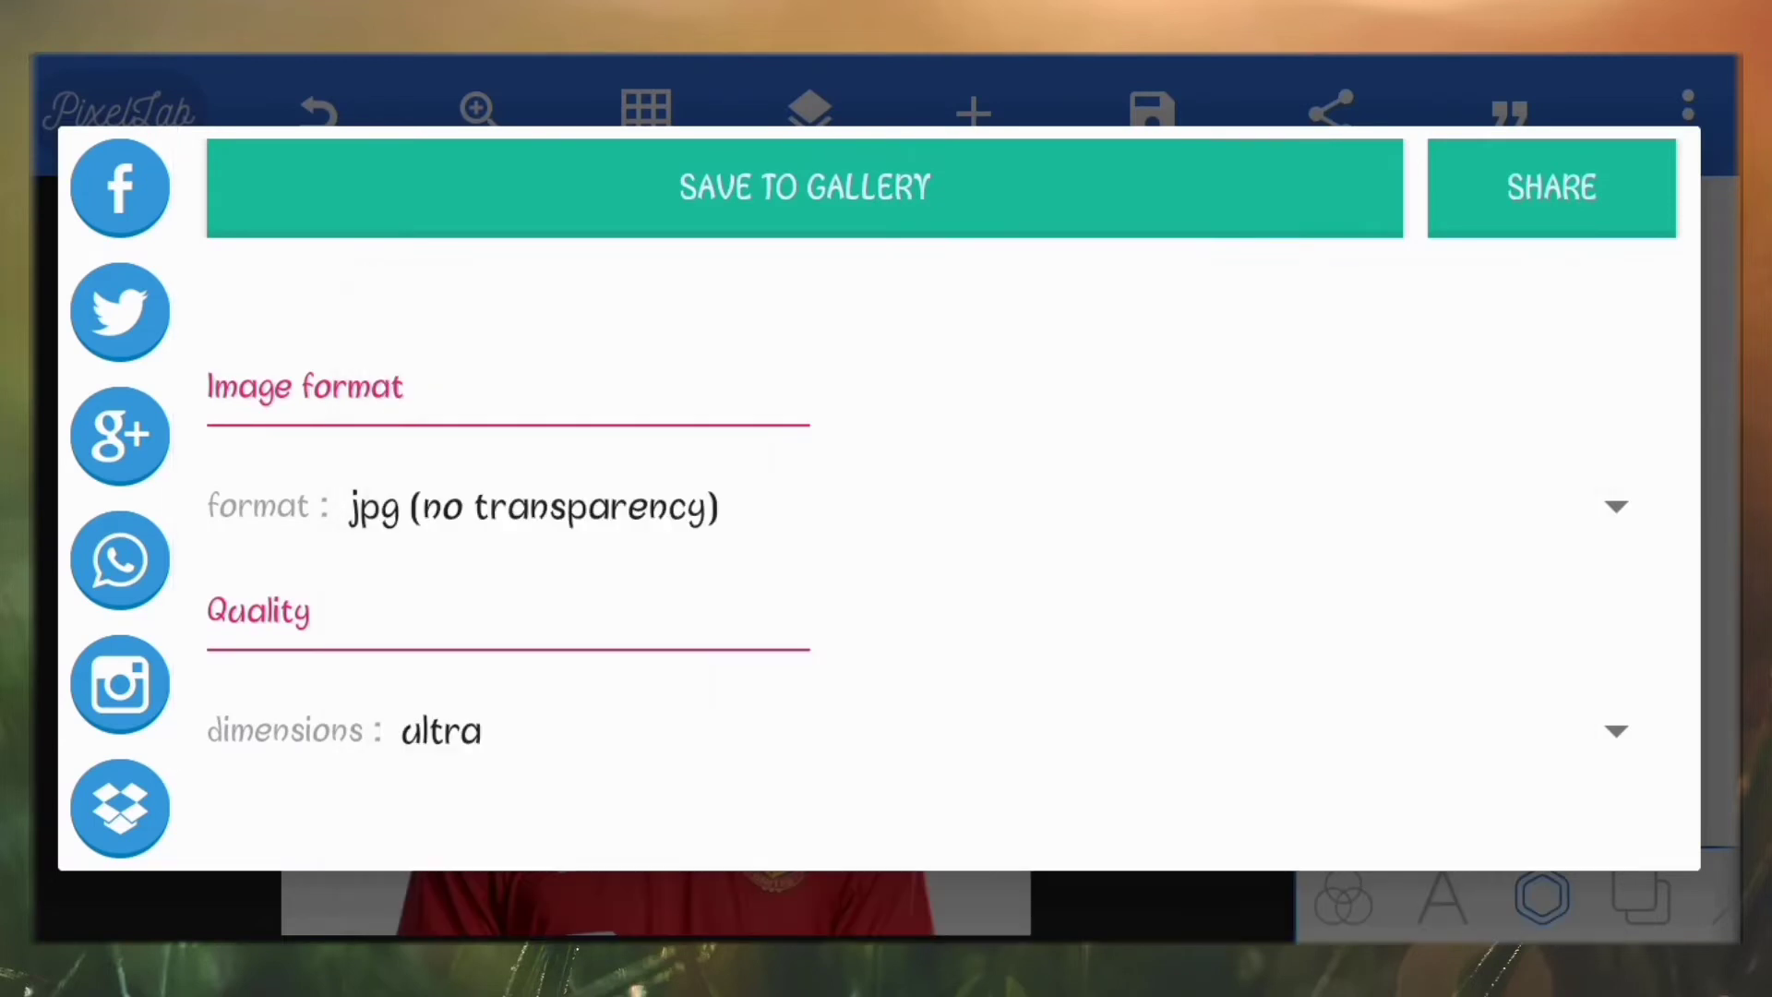
click(805, 188)
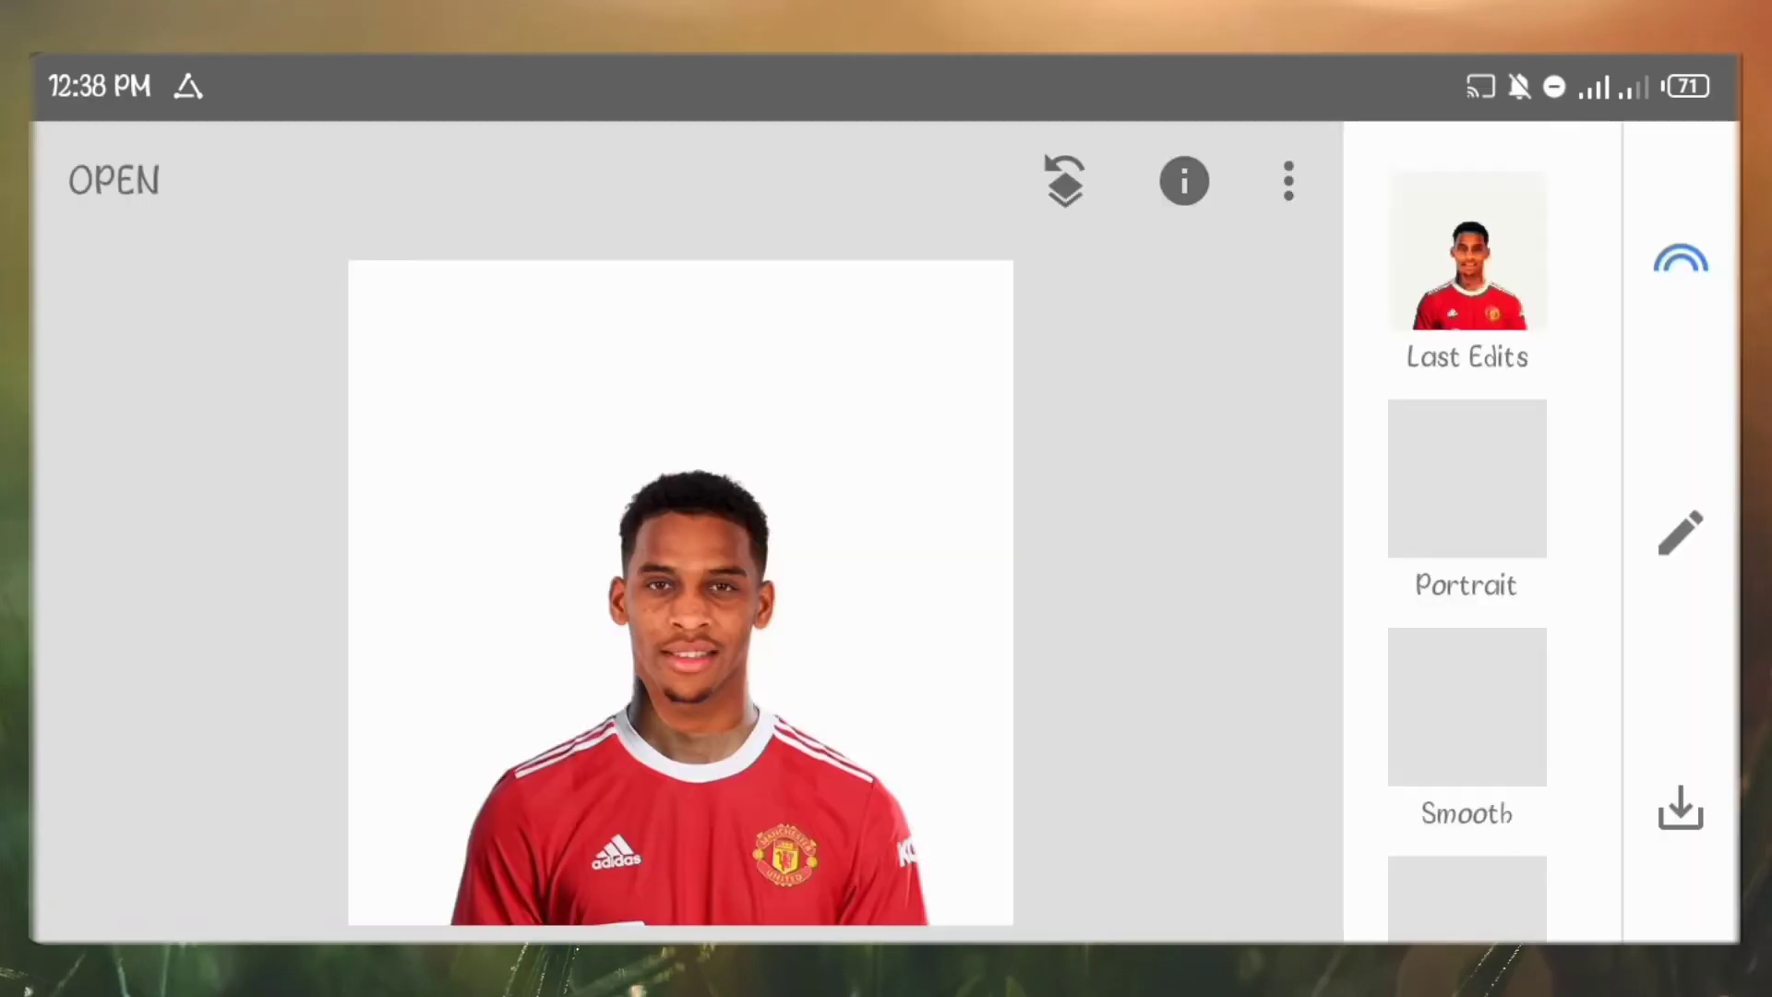
Step: Add the original Ajax photo as a Double Exposure layer picked from Photos
click(1680, 534)
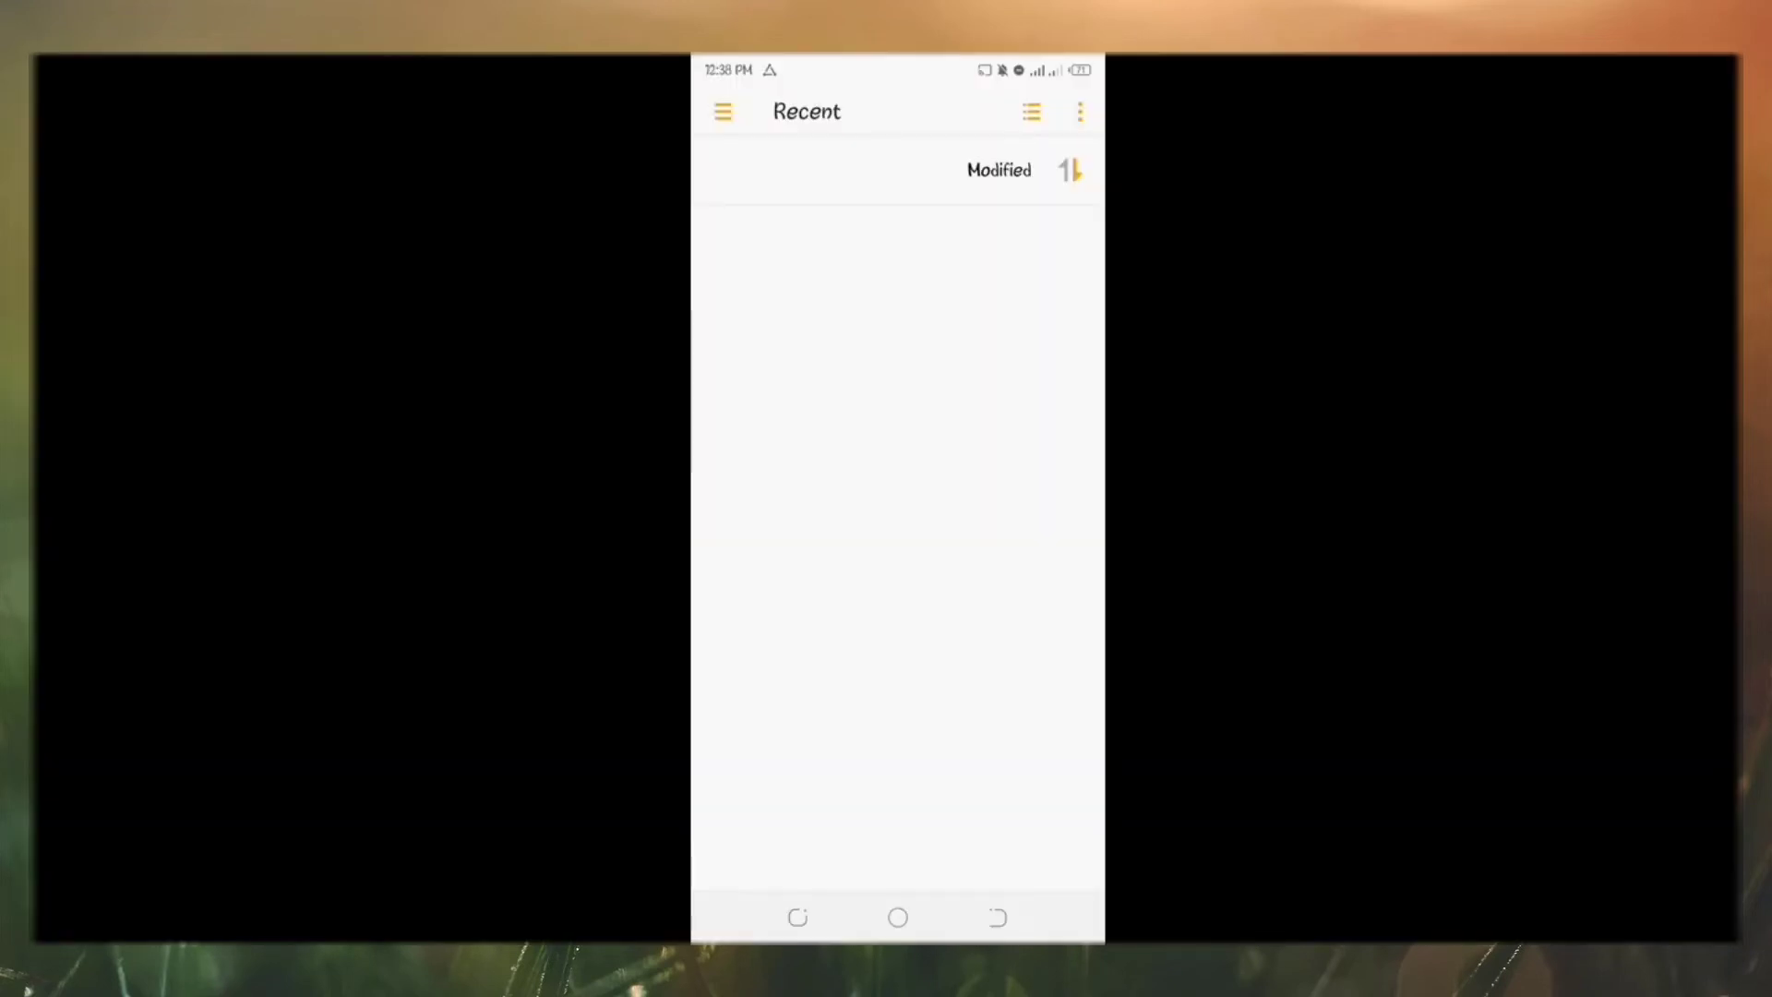
click(722, 111)
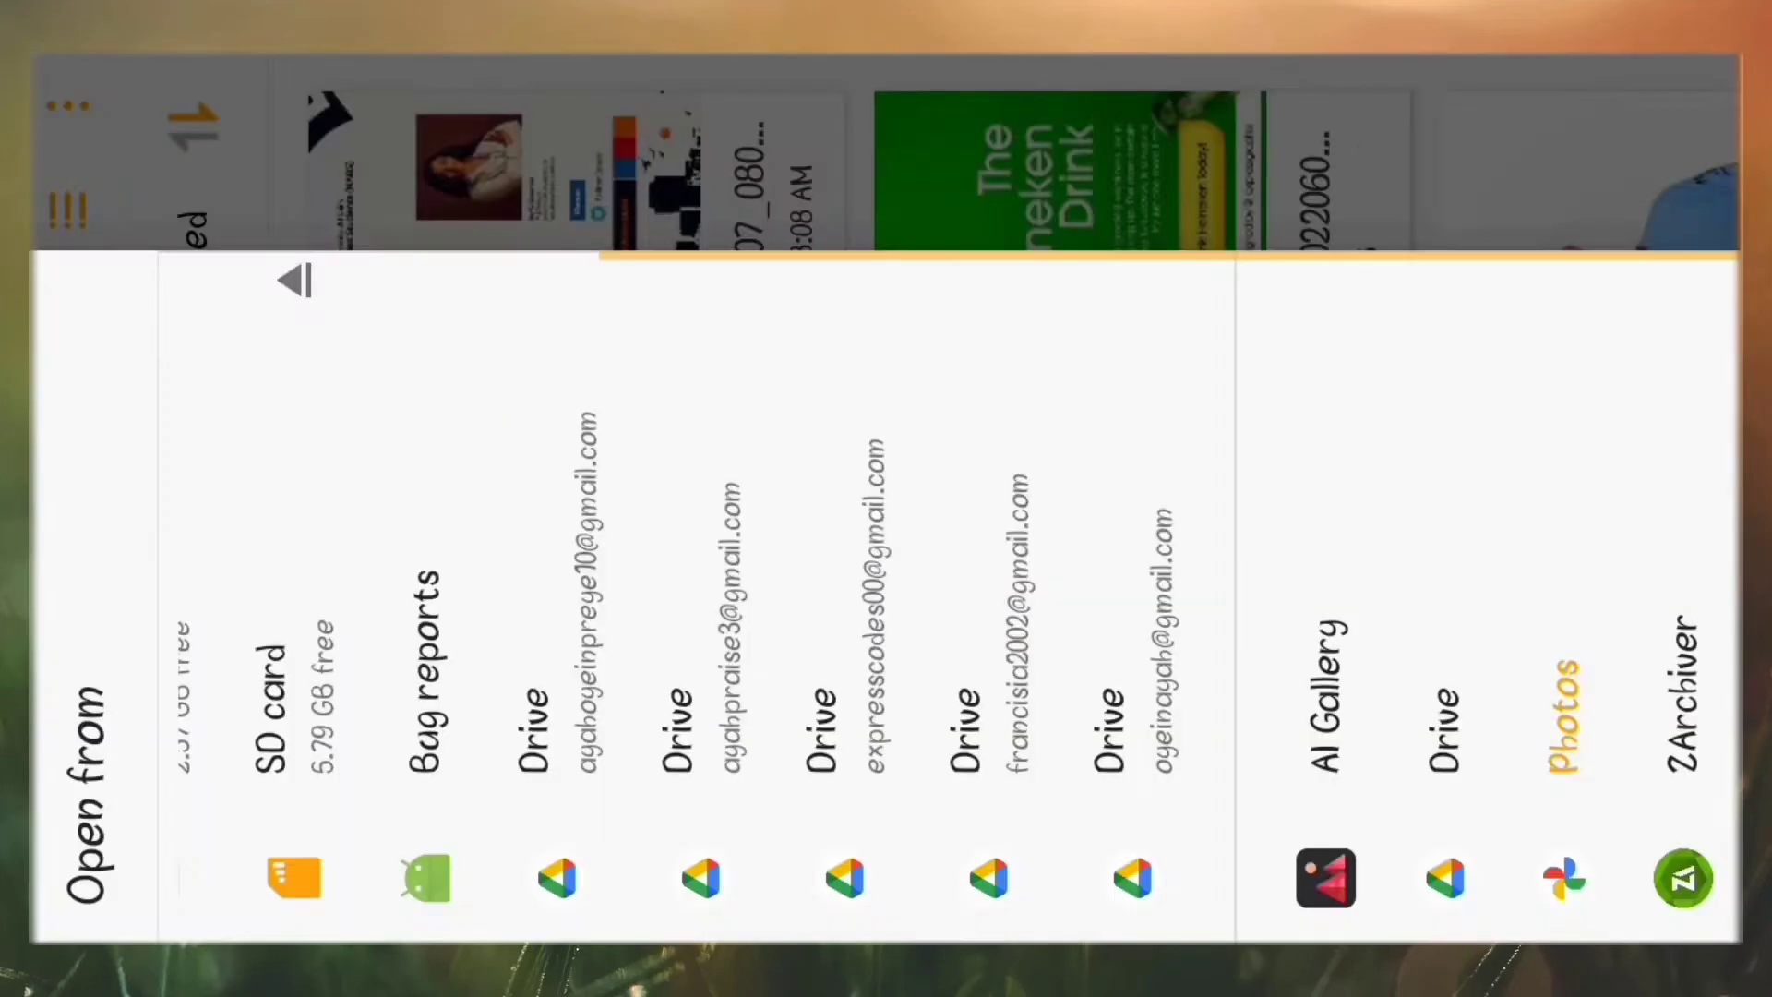
click(1562, 877)
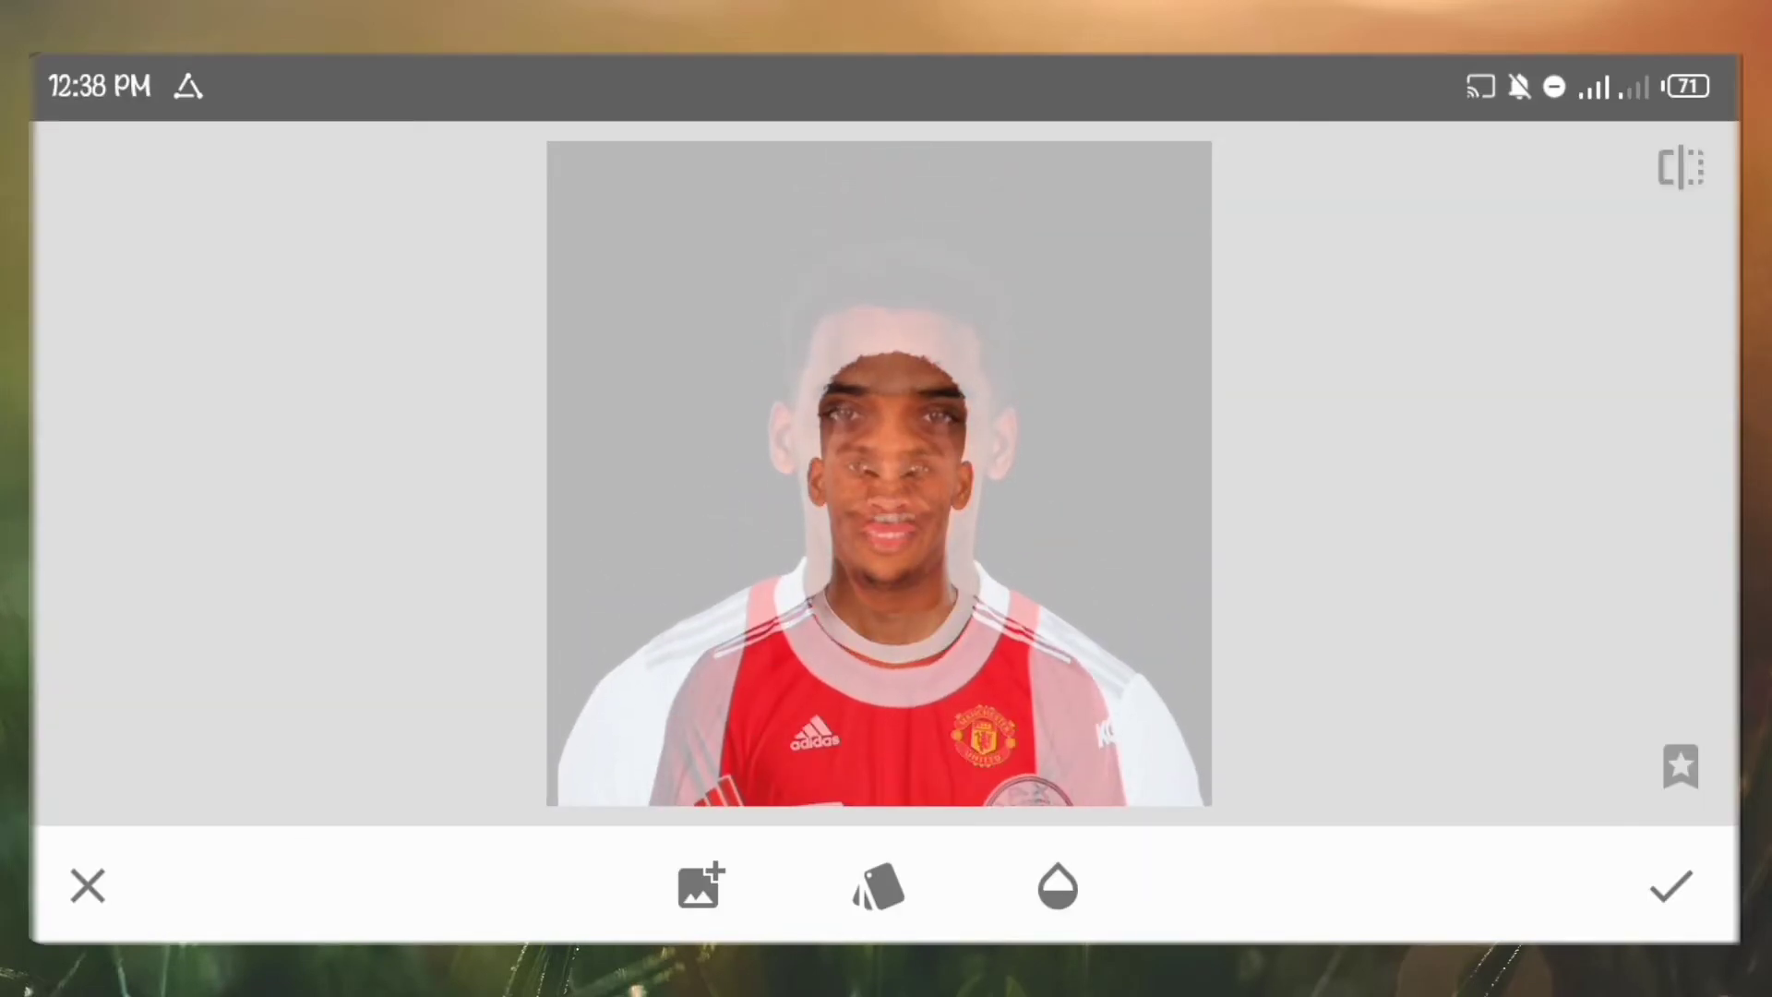
Step: Raise the head layer to full opacity and begin brushing its mask along the neck
click(1057, 887)
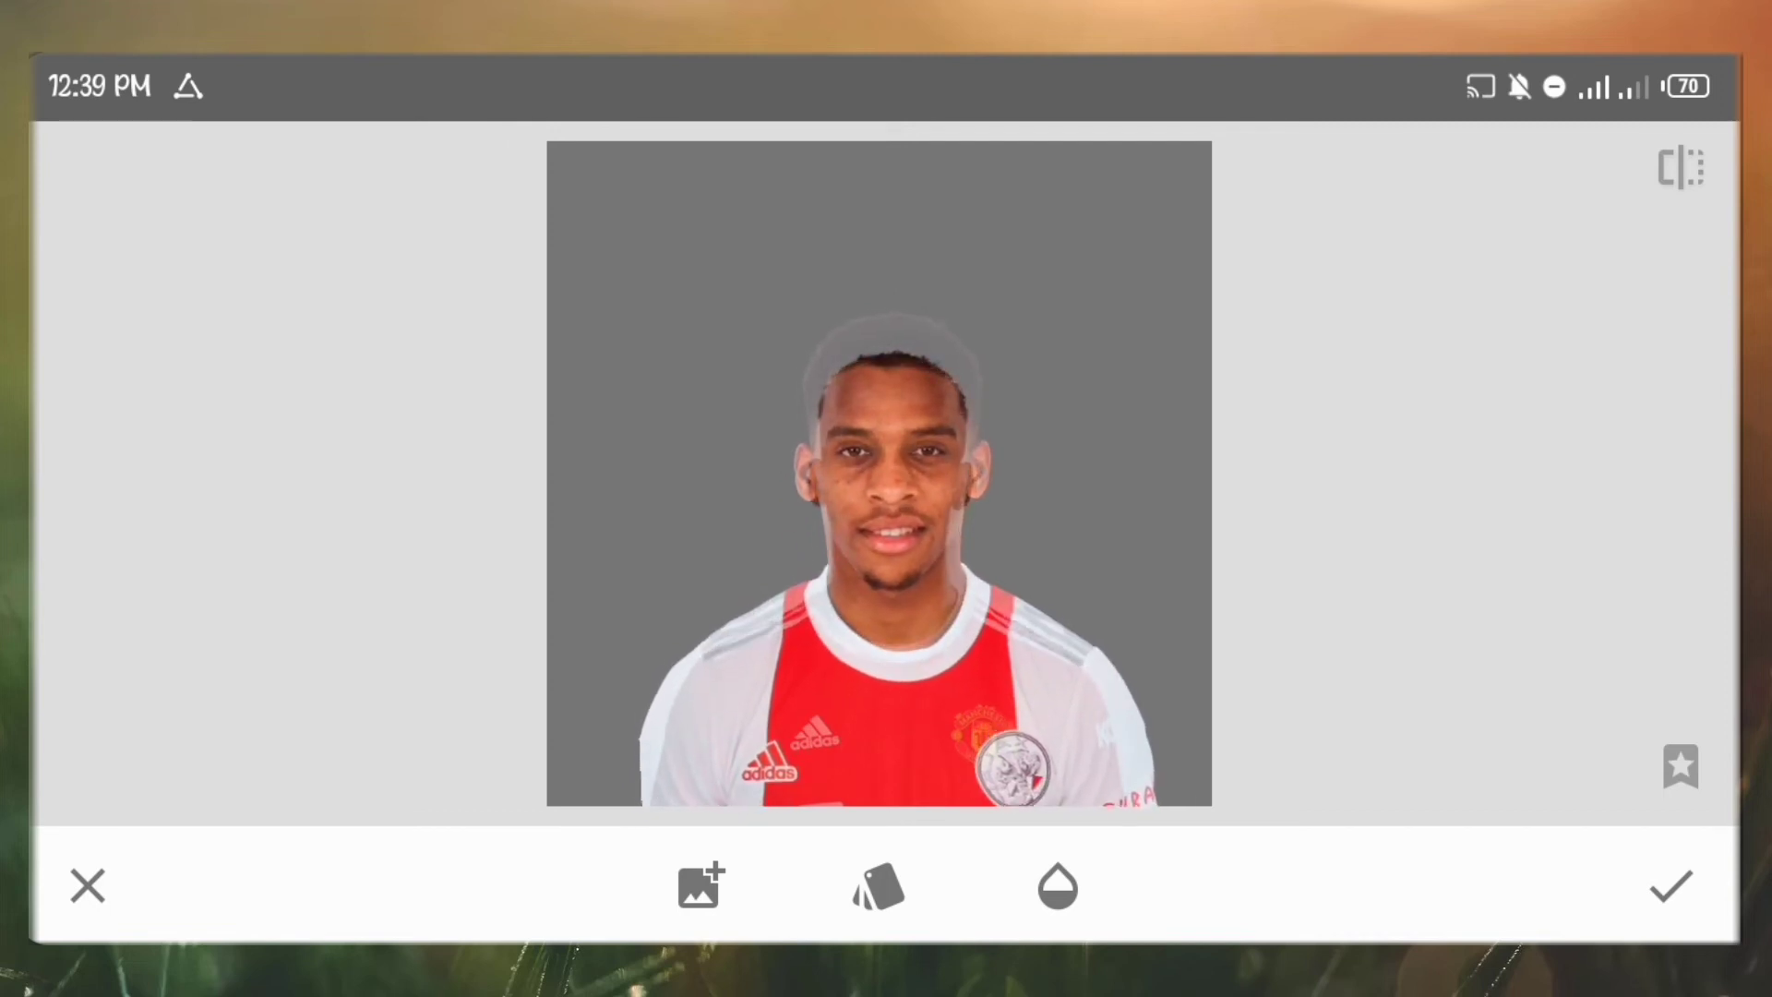
click(1566, 180)
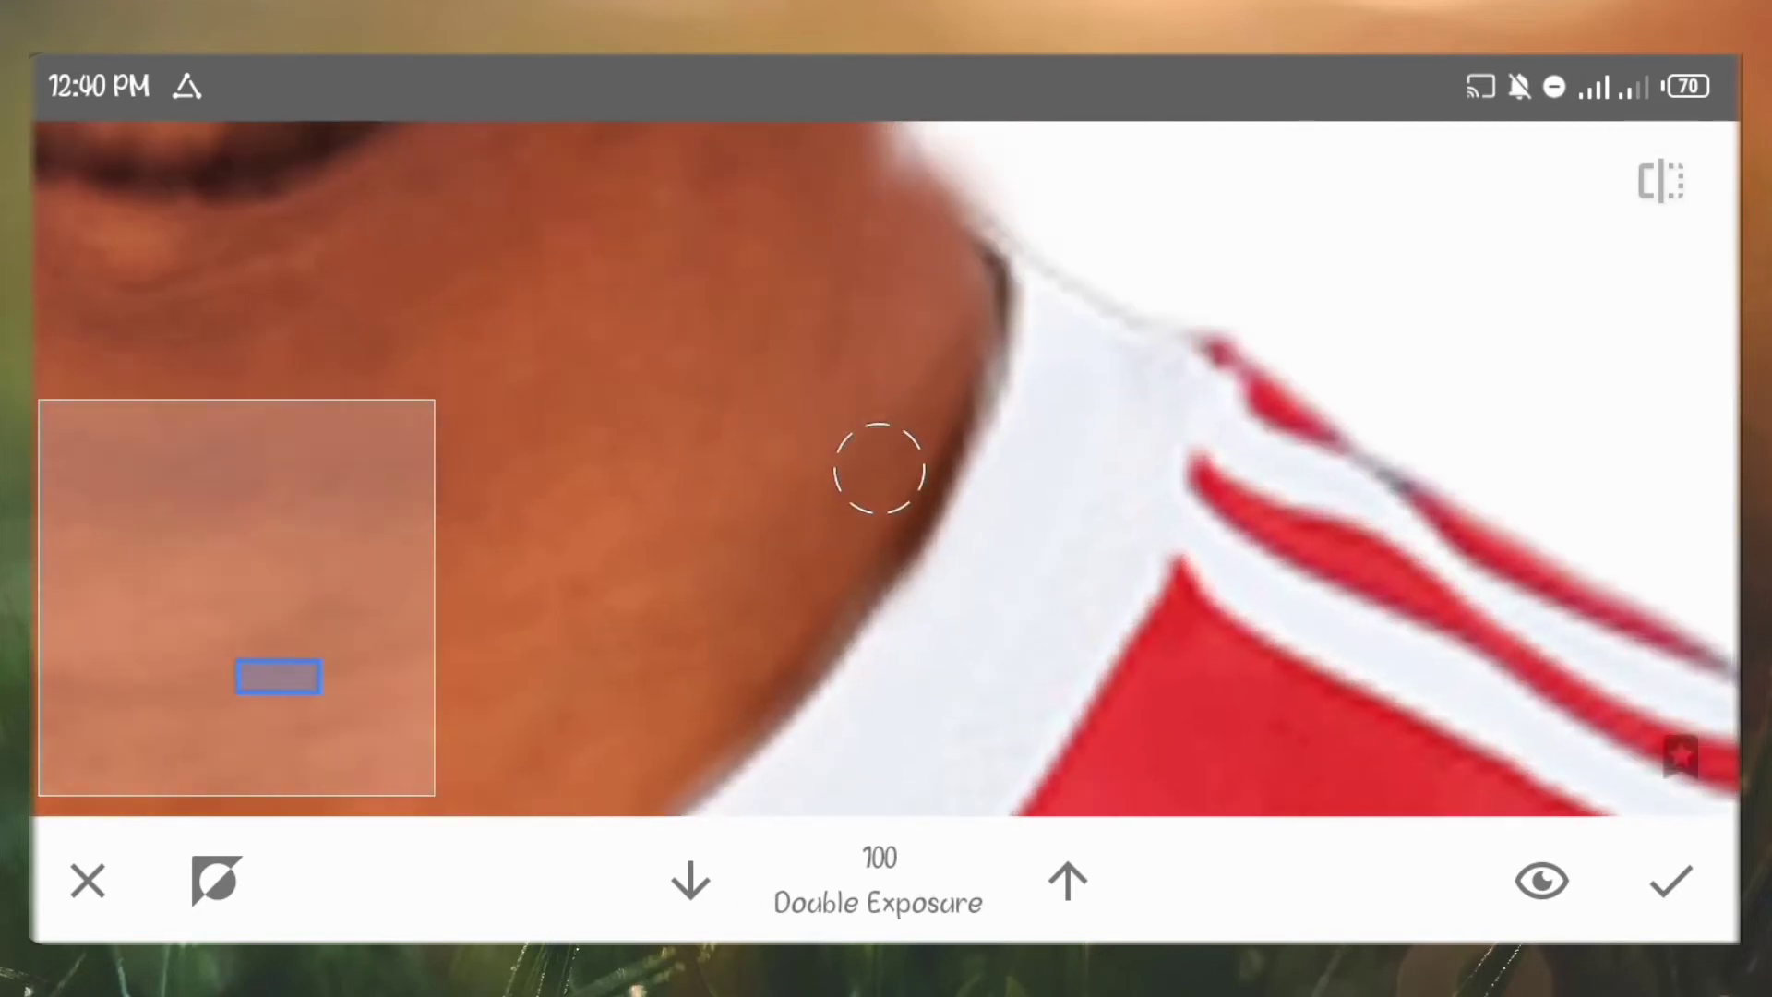
Step: Paint the neck at strength 100, erase stray chin areas at 0, and apply the mask
click(690, 881)
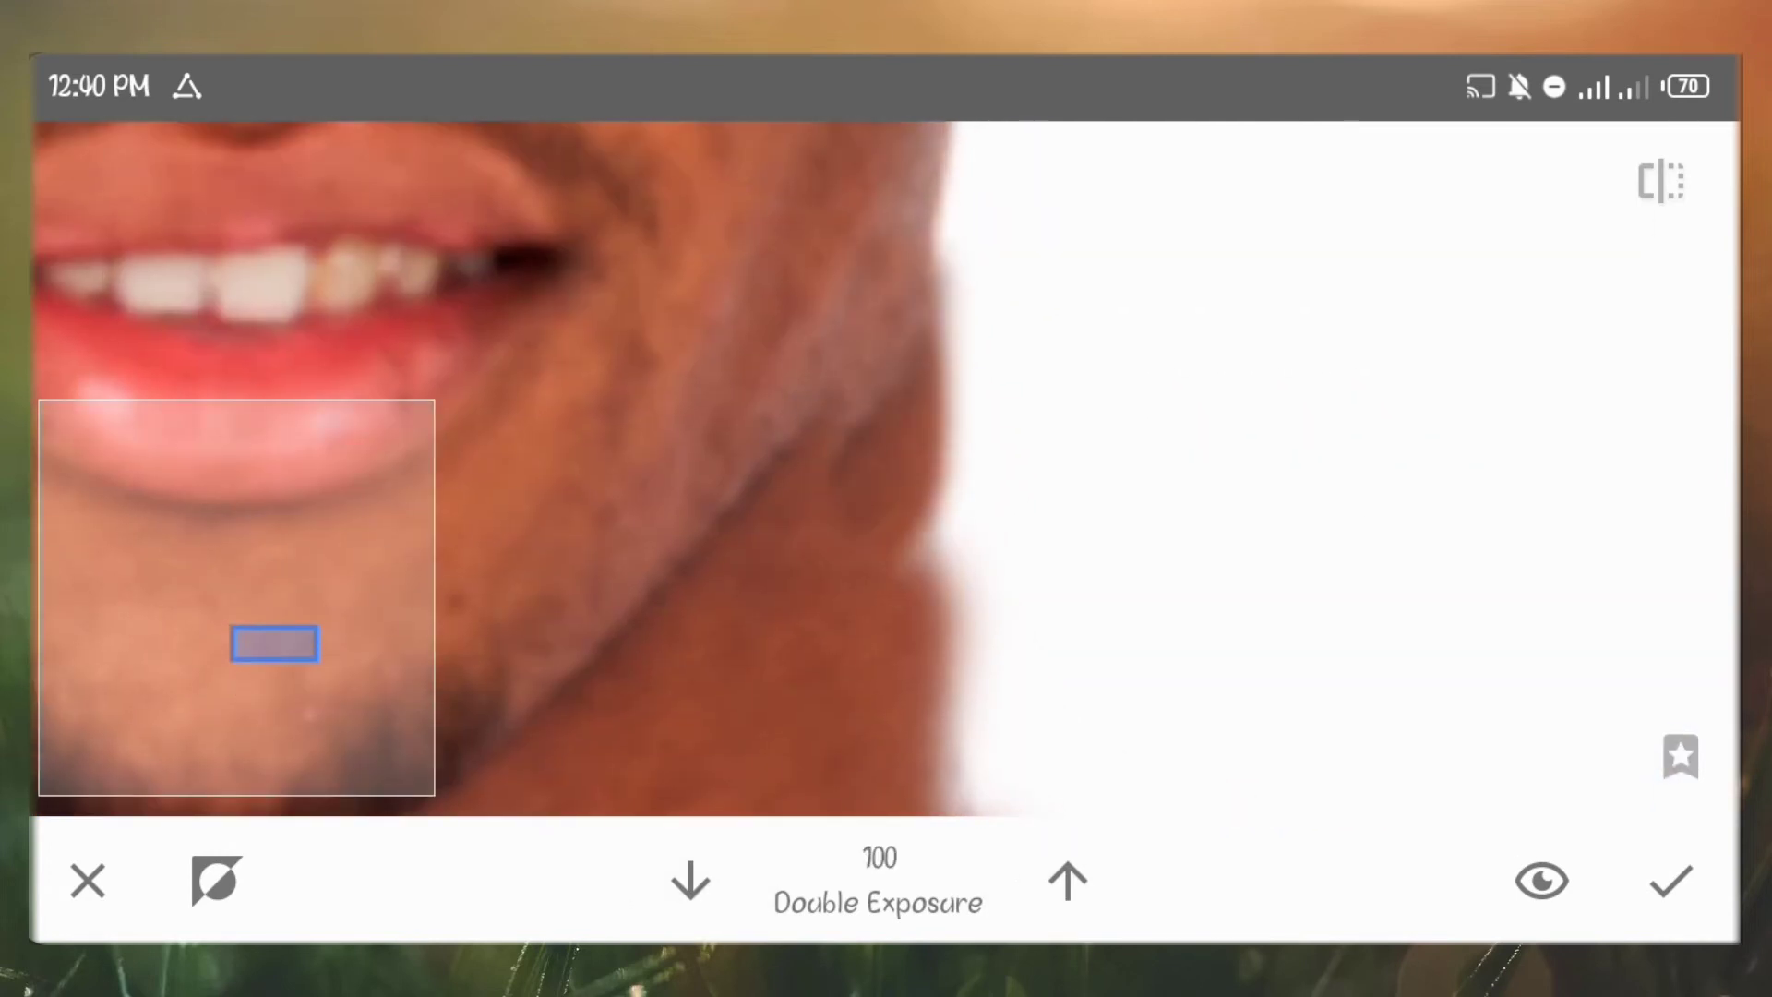
click(690, 880)
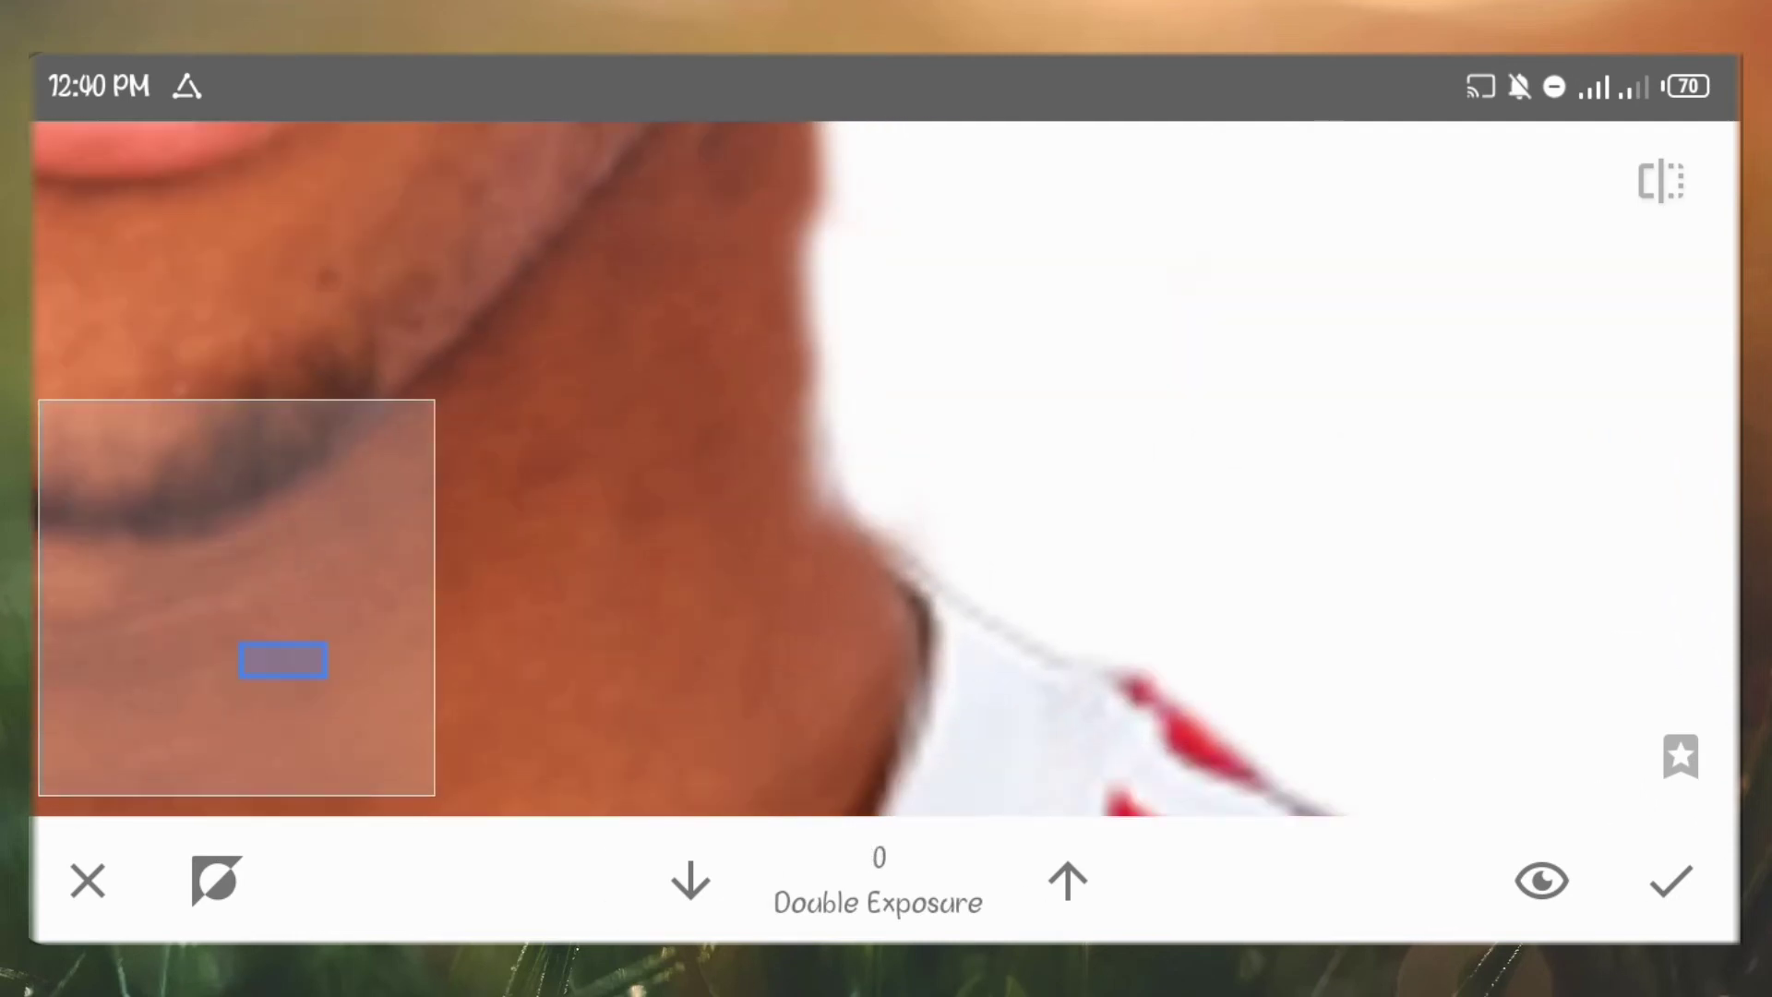
click(1067, 881)
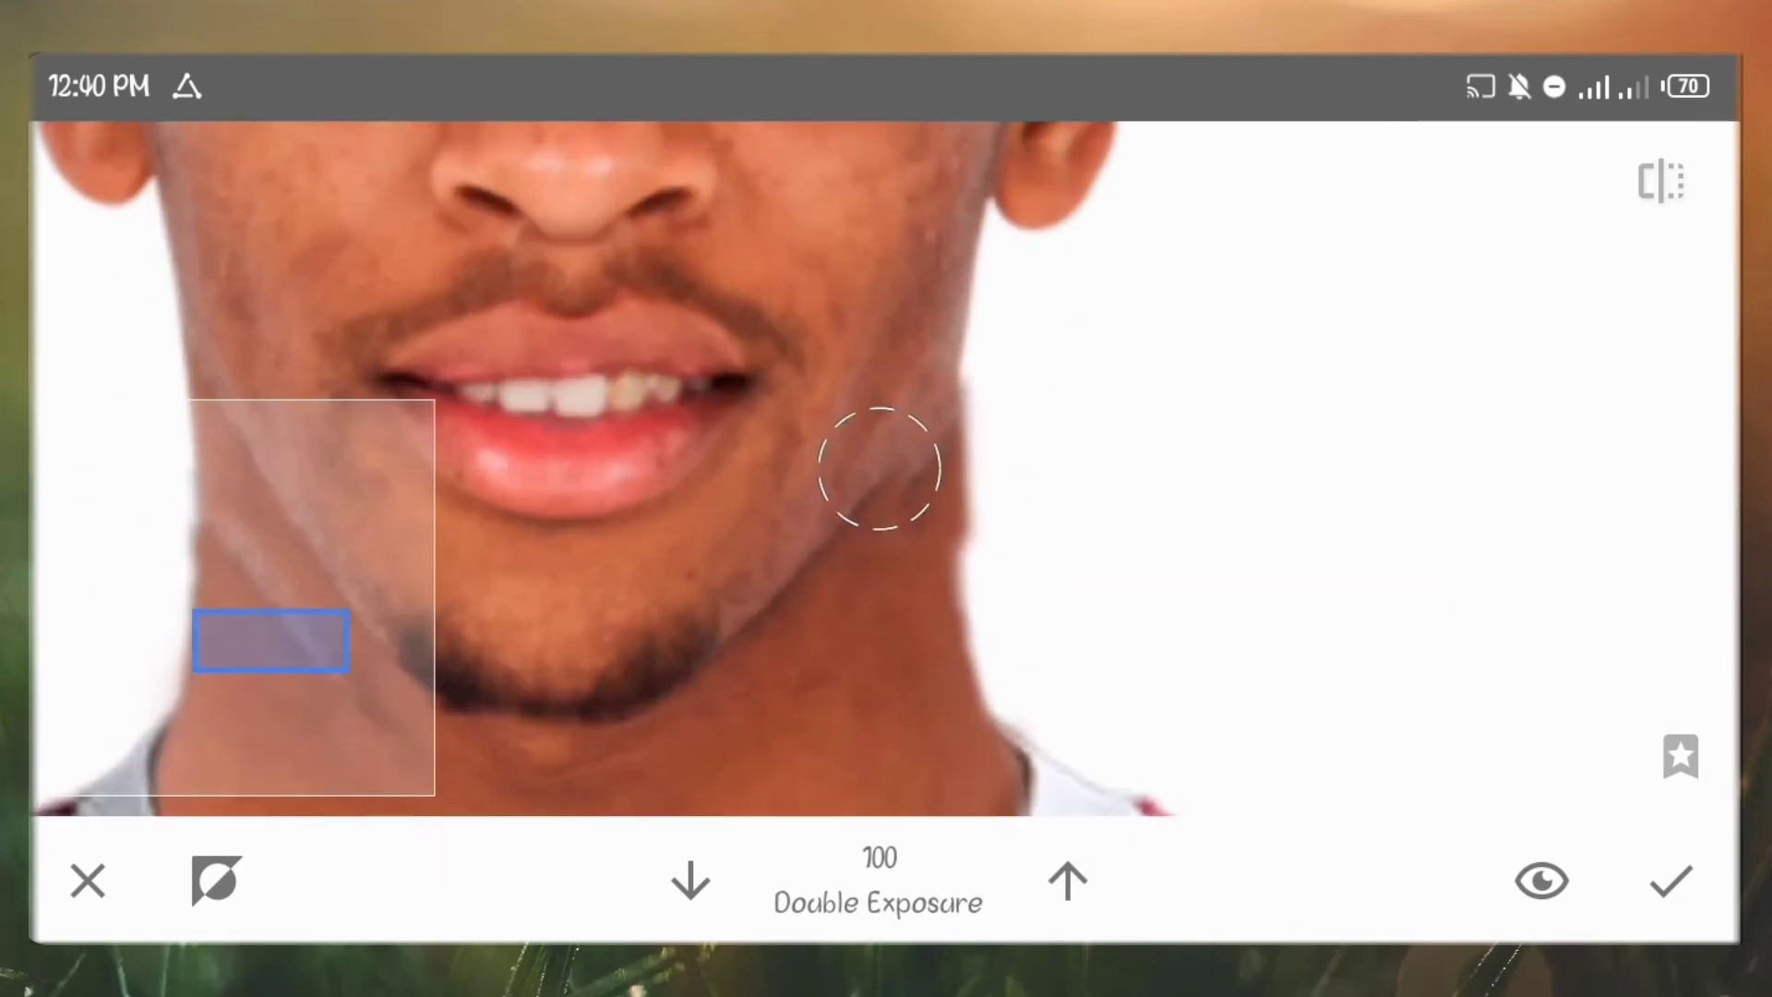
click(690, 880)
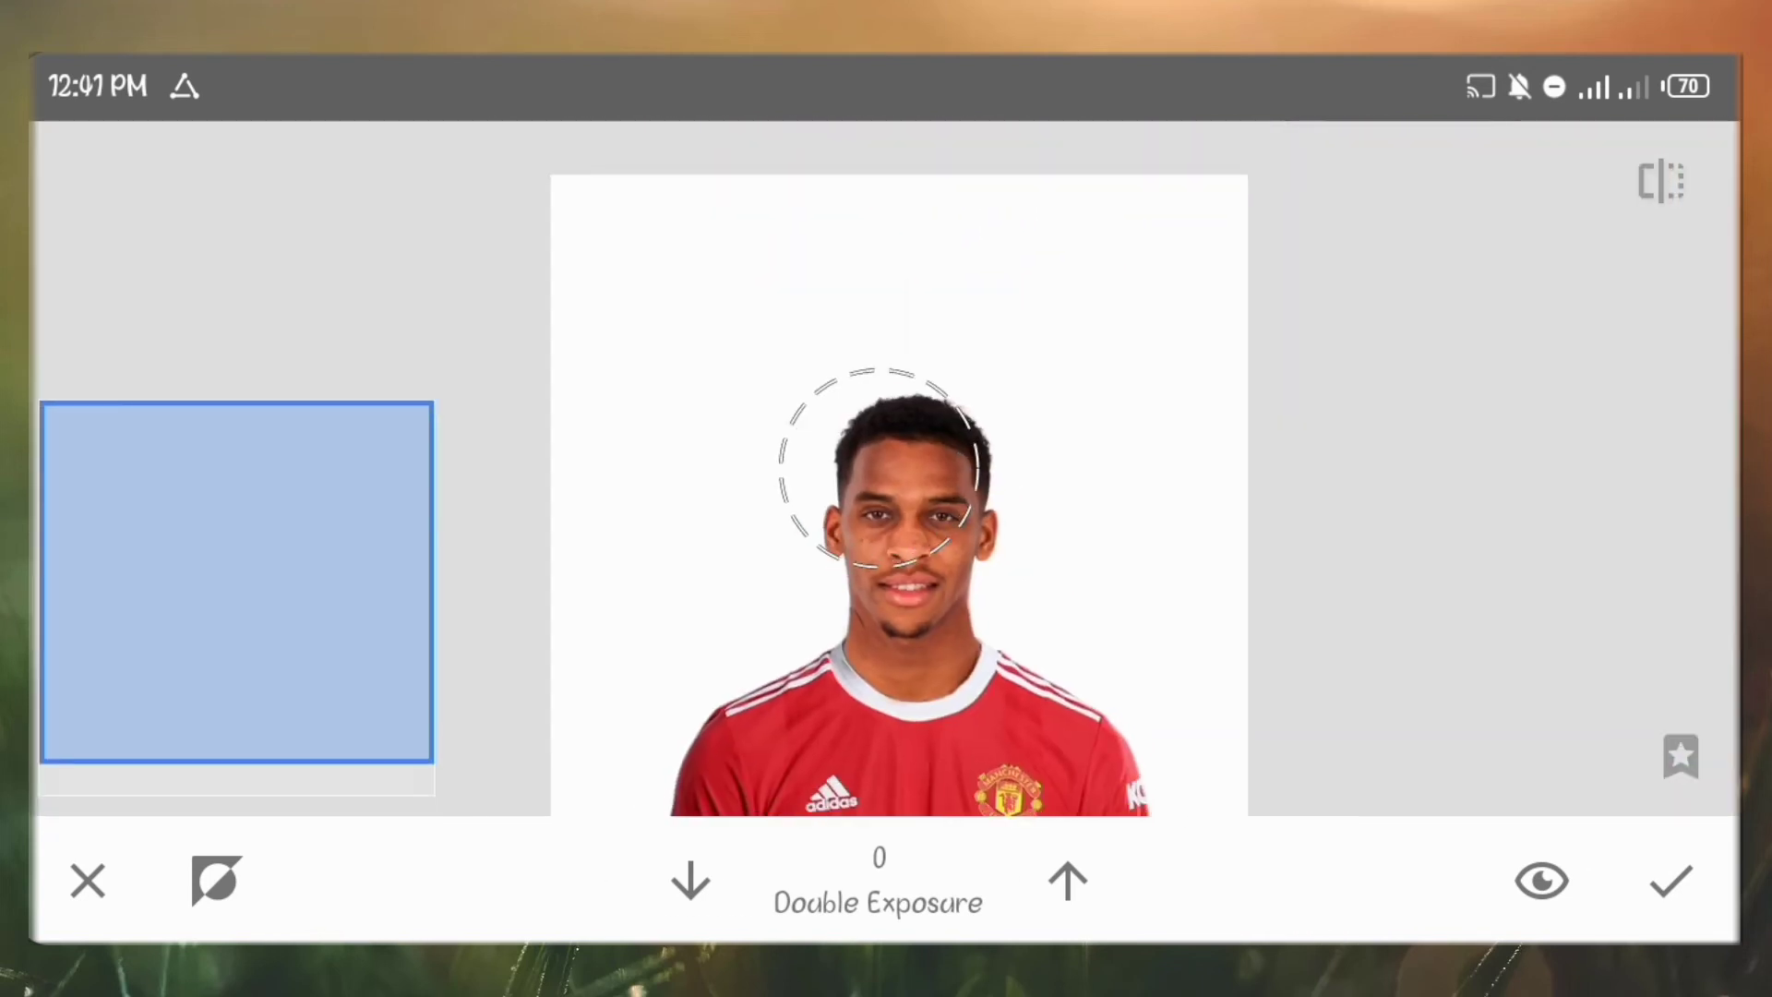
click(1670, 881)
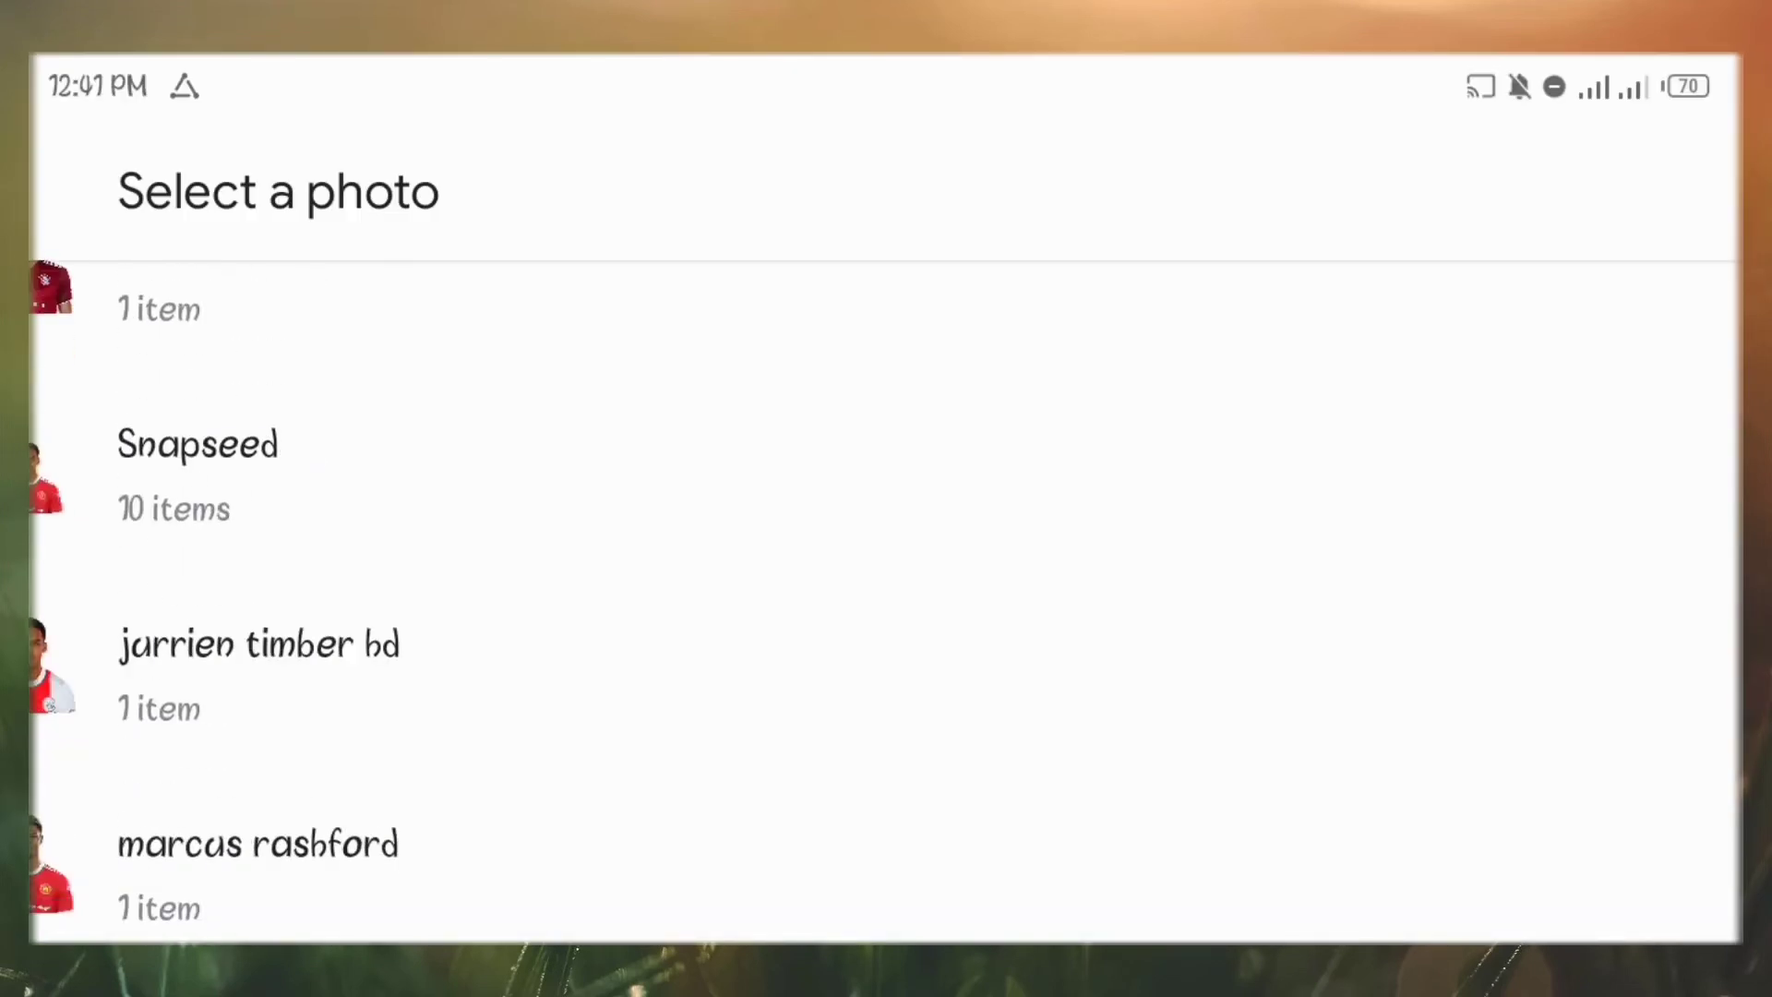
Step: Layer another photo as a new Double Exposure and start its brush mask at 0
scroll(up, 3)
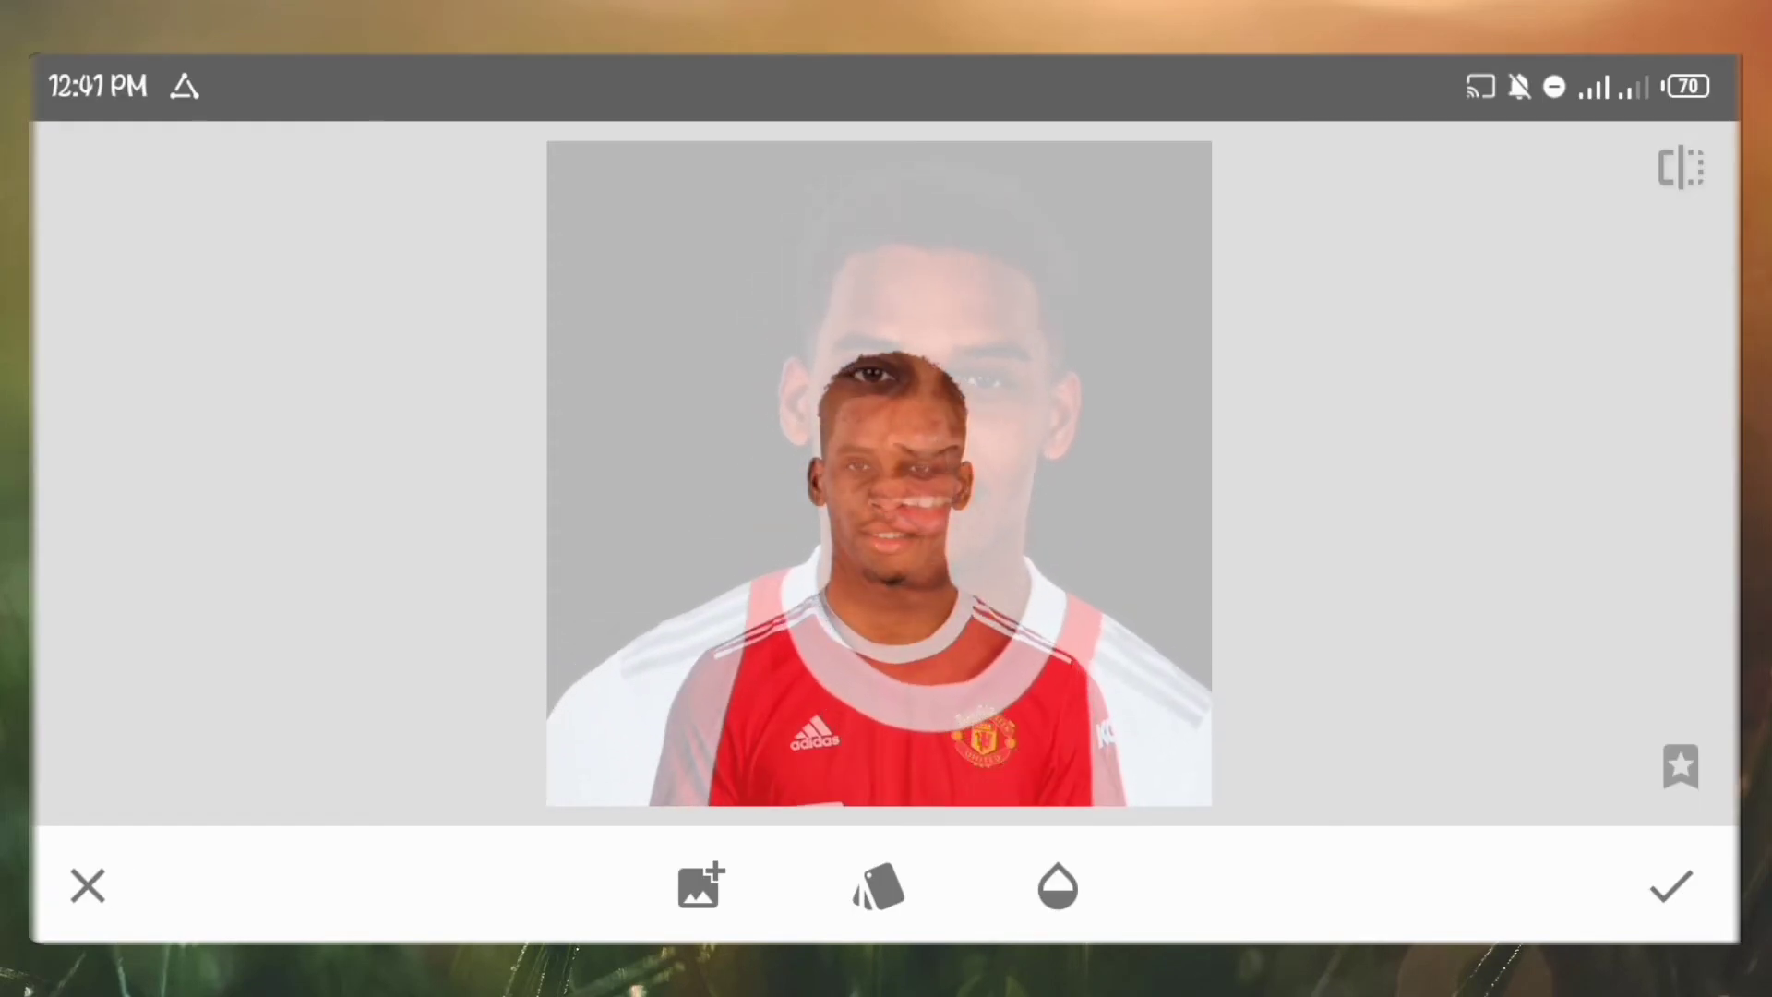
click(1670, 886)
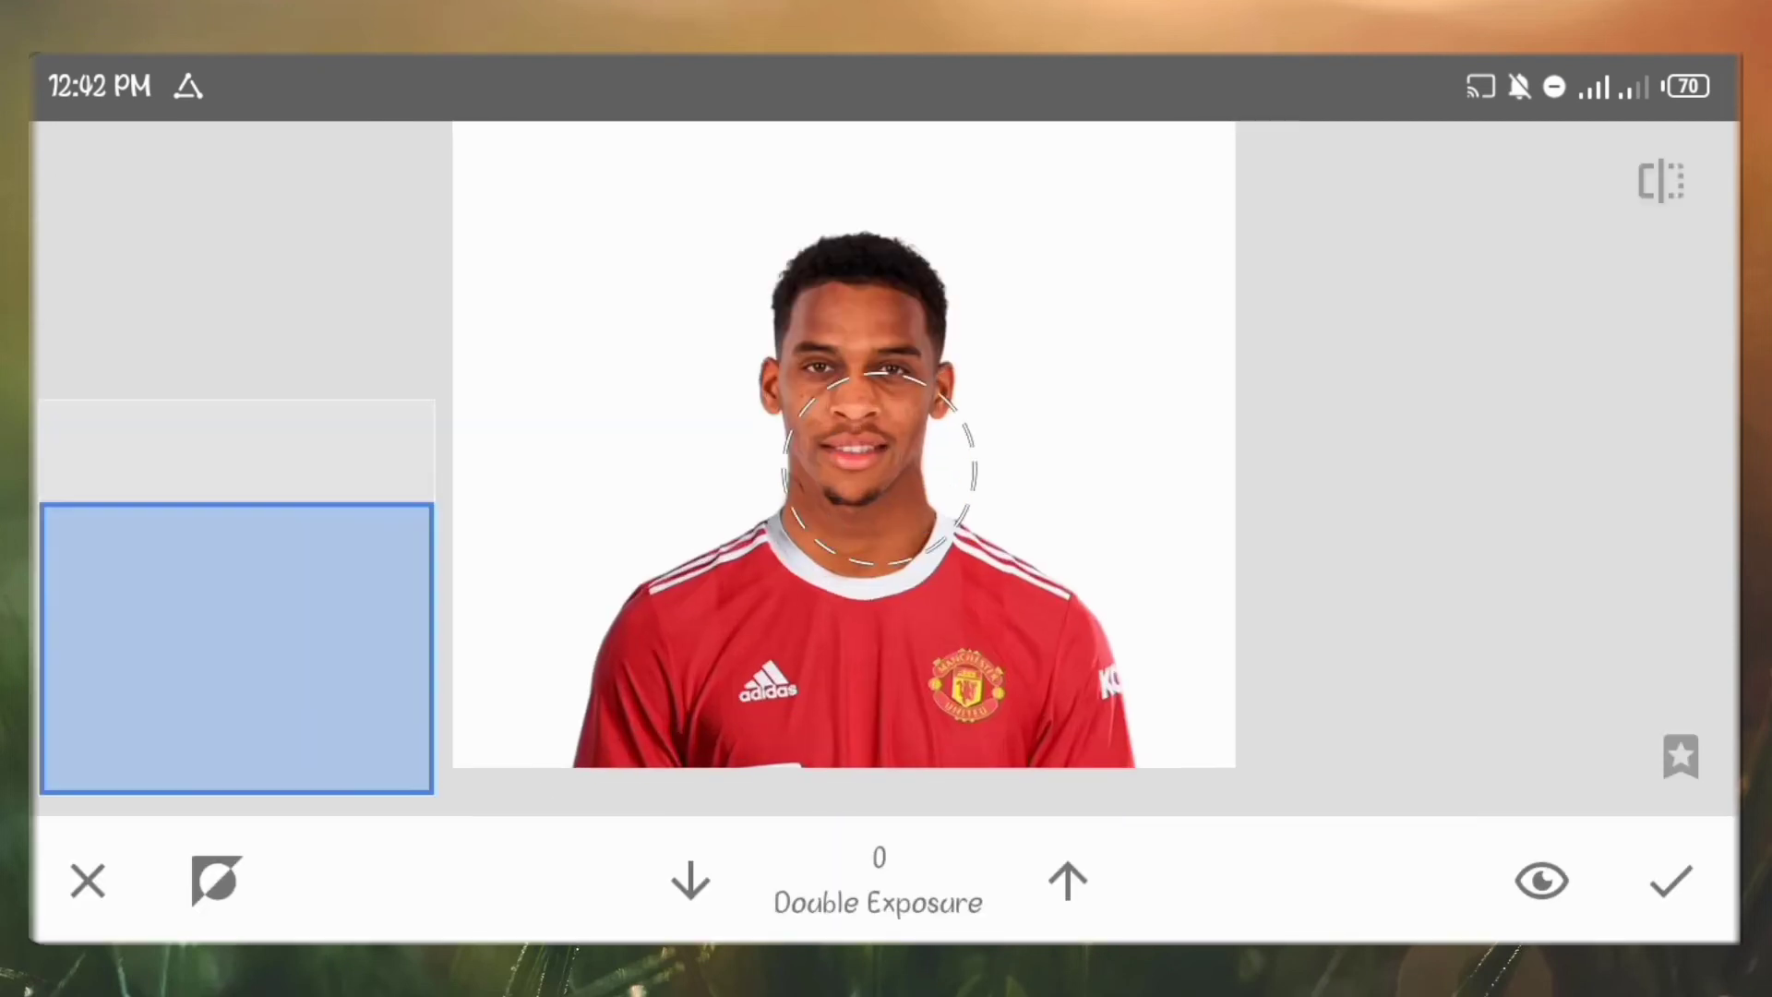
Step: Brush the jawline and neck at strengths 50, 100, 0 and 25 so they blend into the shirt
click(1066, 881)
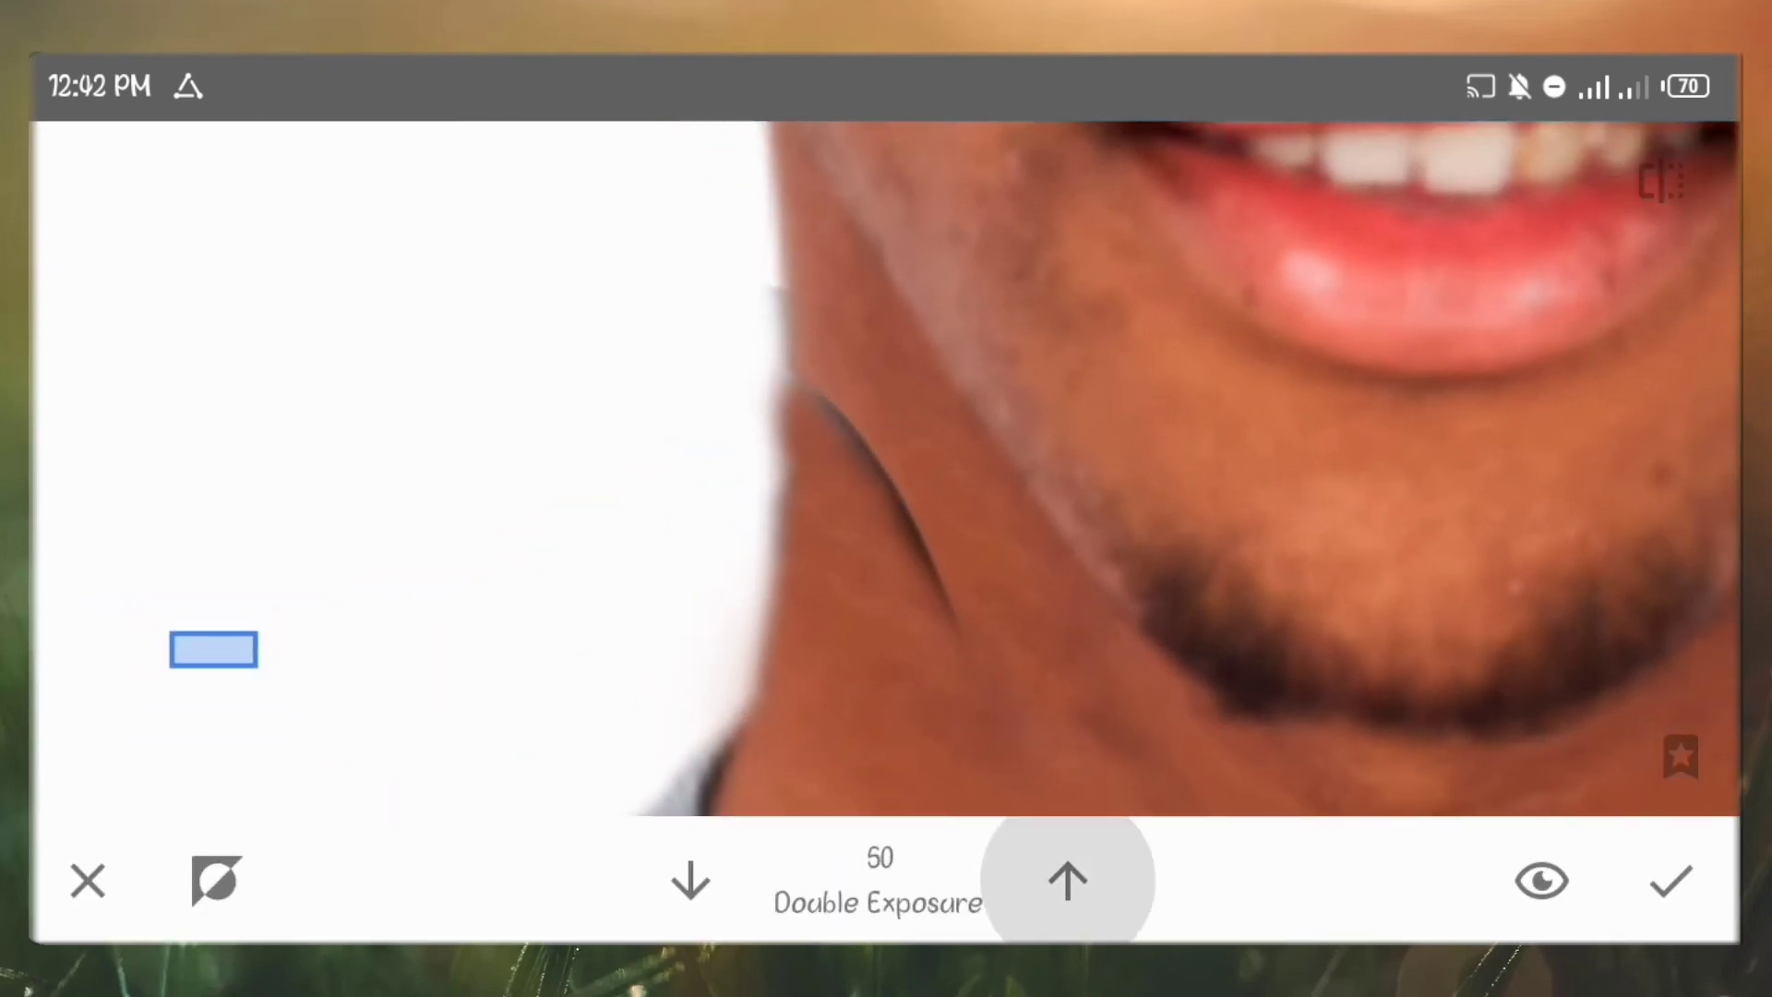
click(1068, 880)
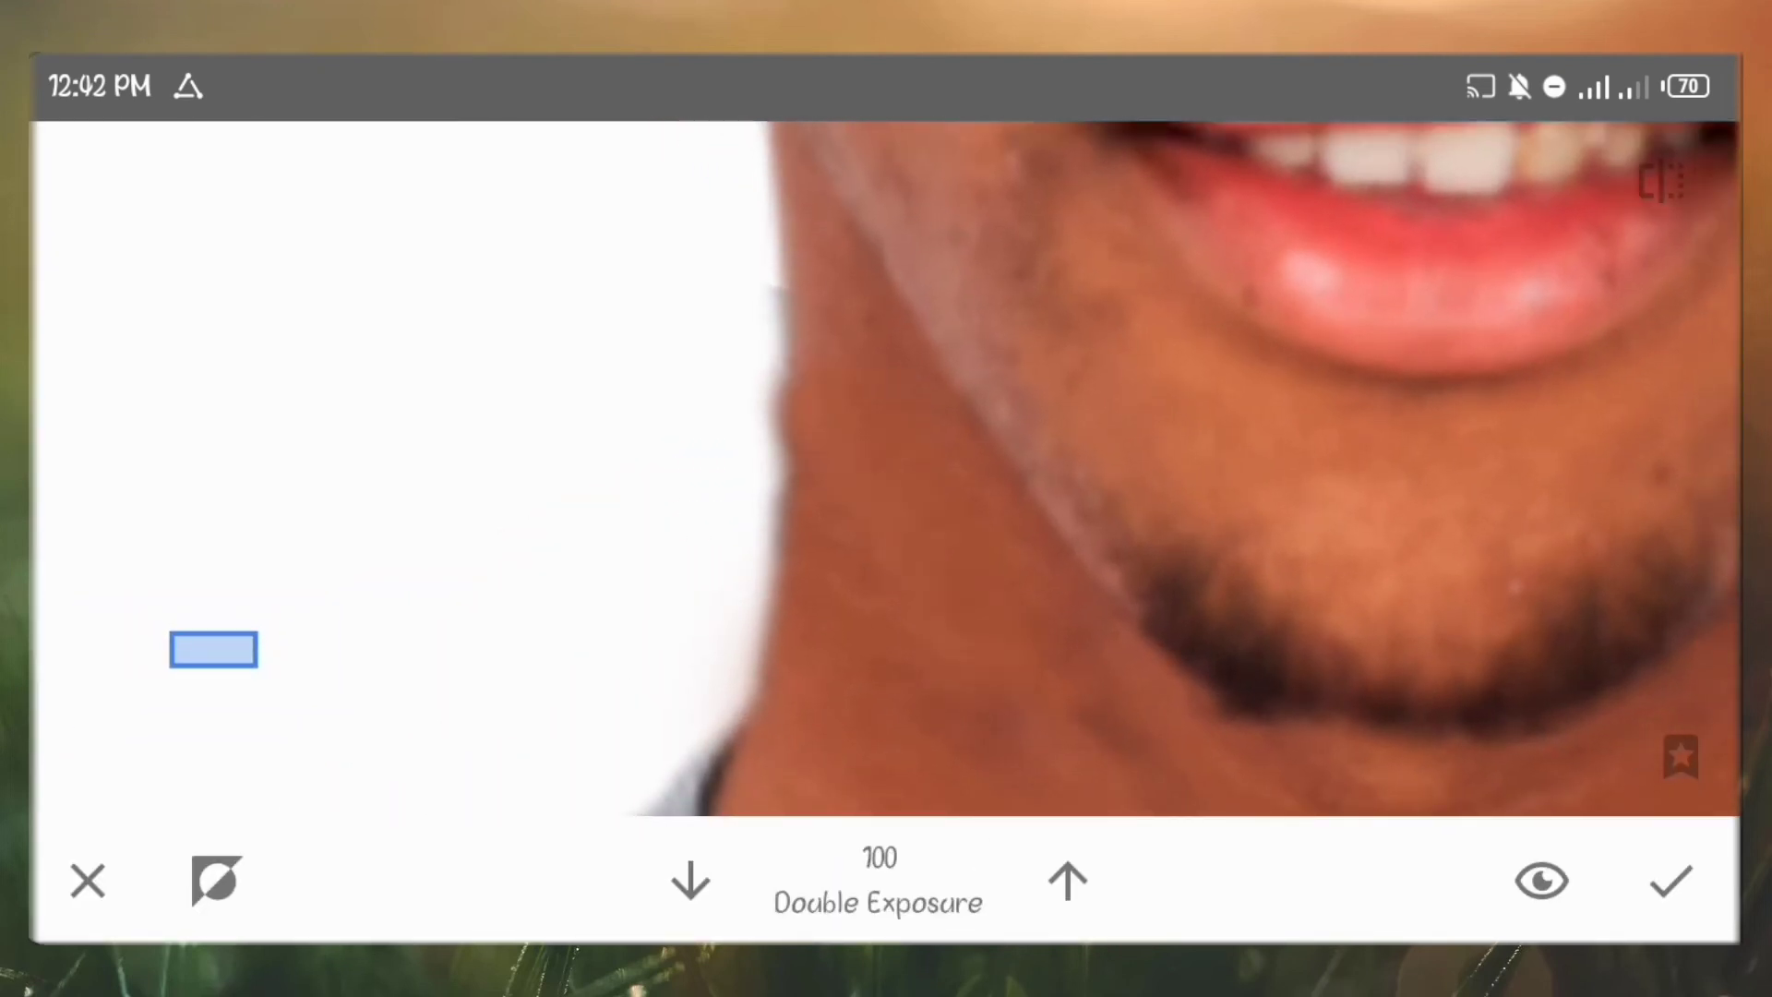
click(690, 880)
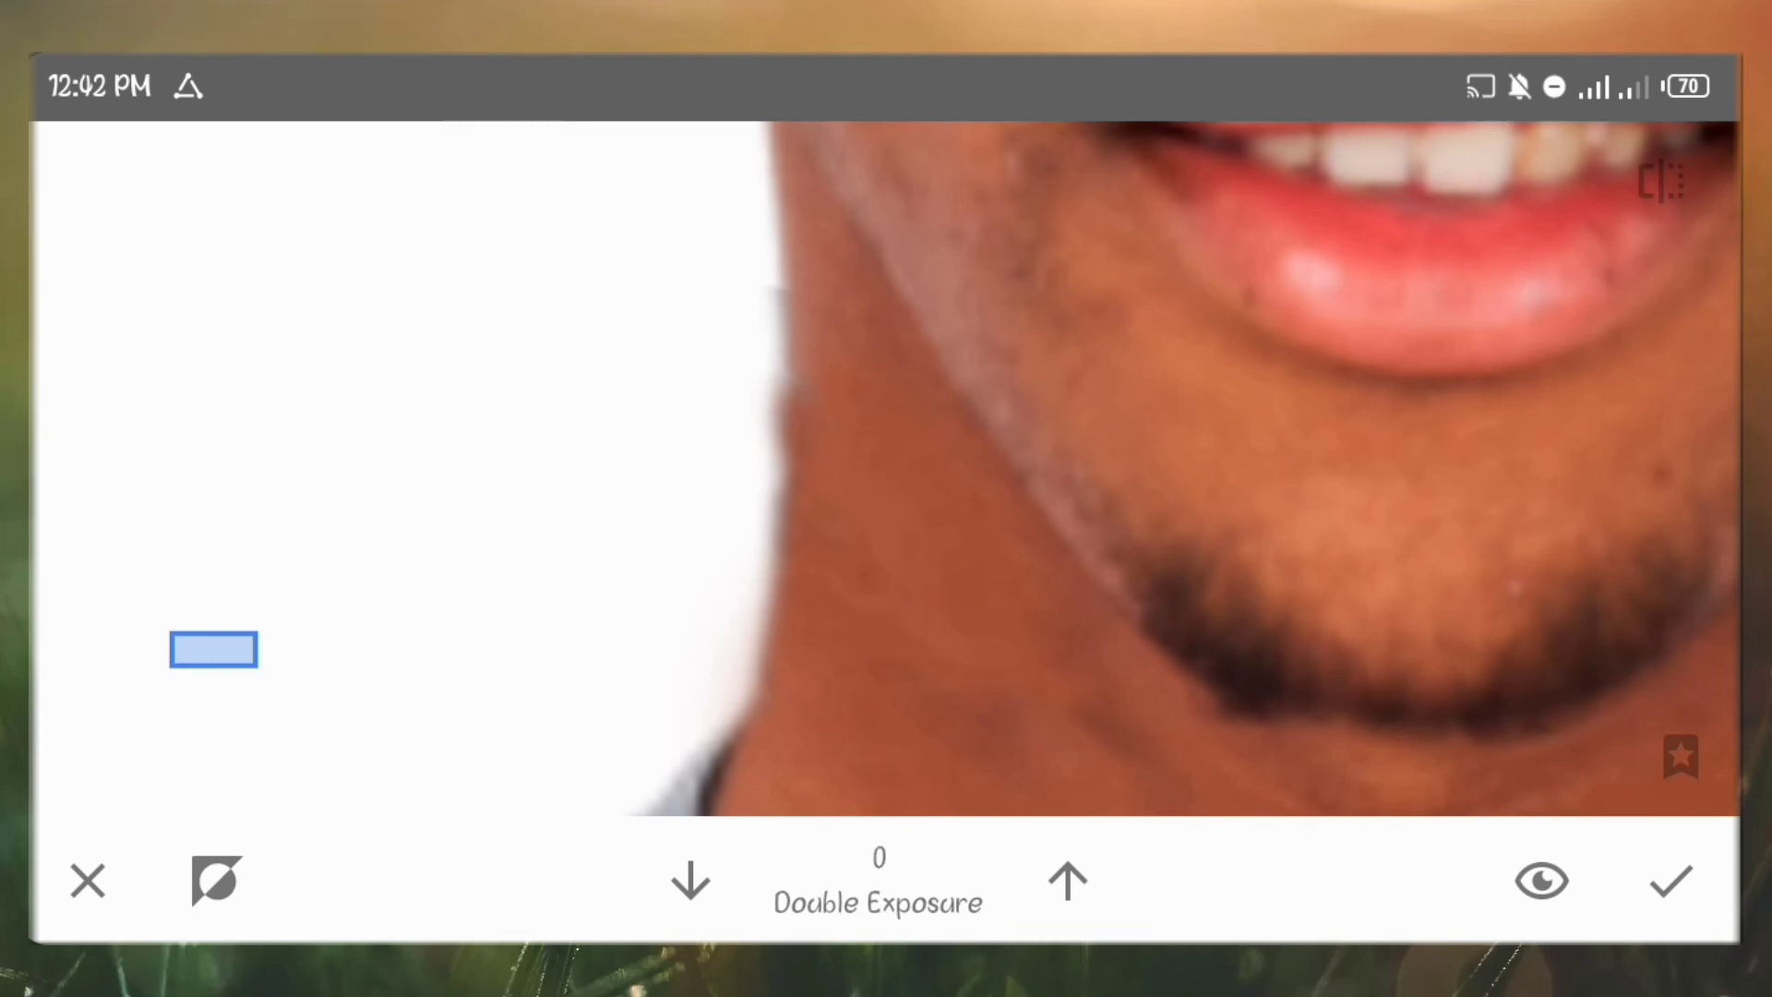
click(1067, 881)
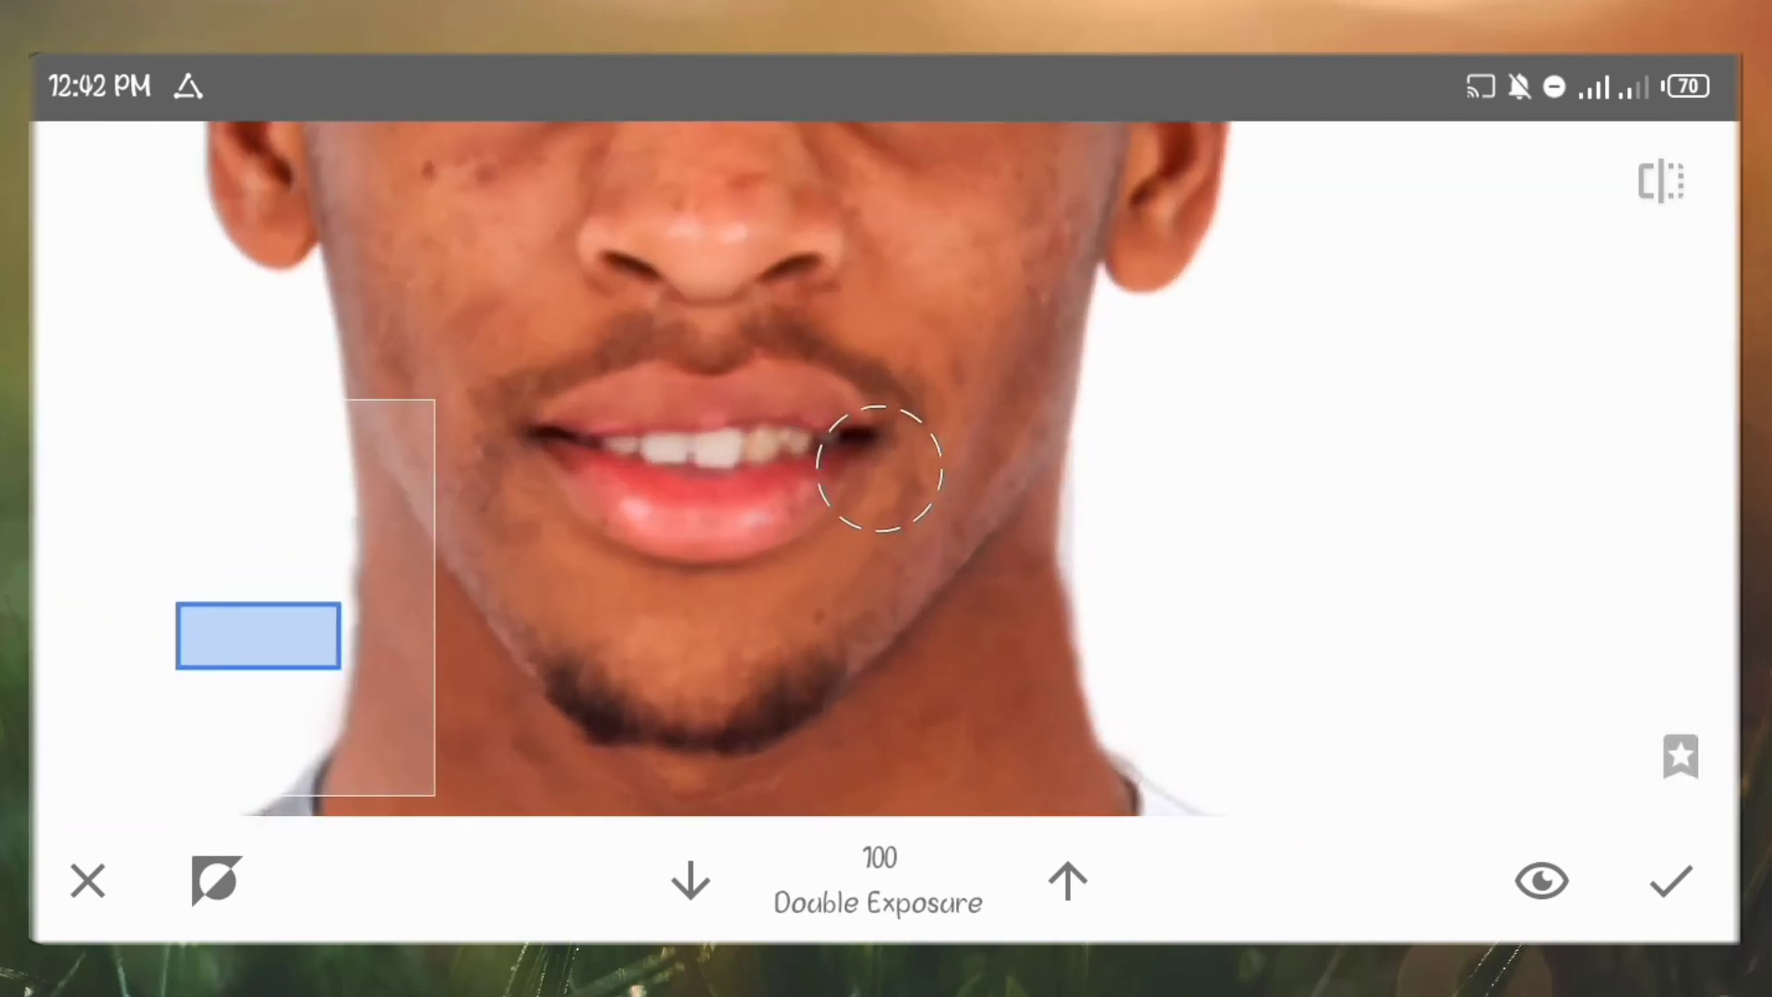
click(689, 880)
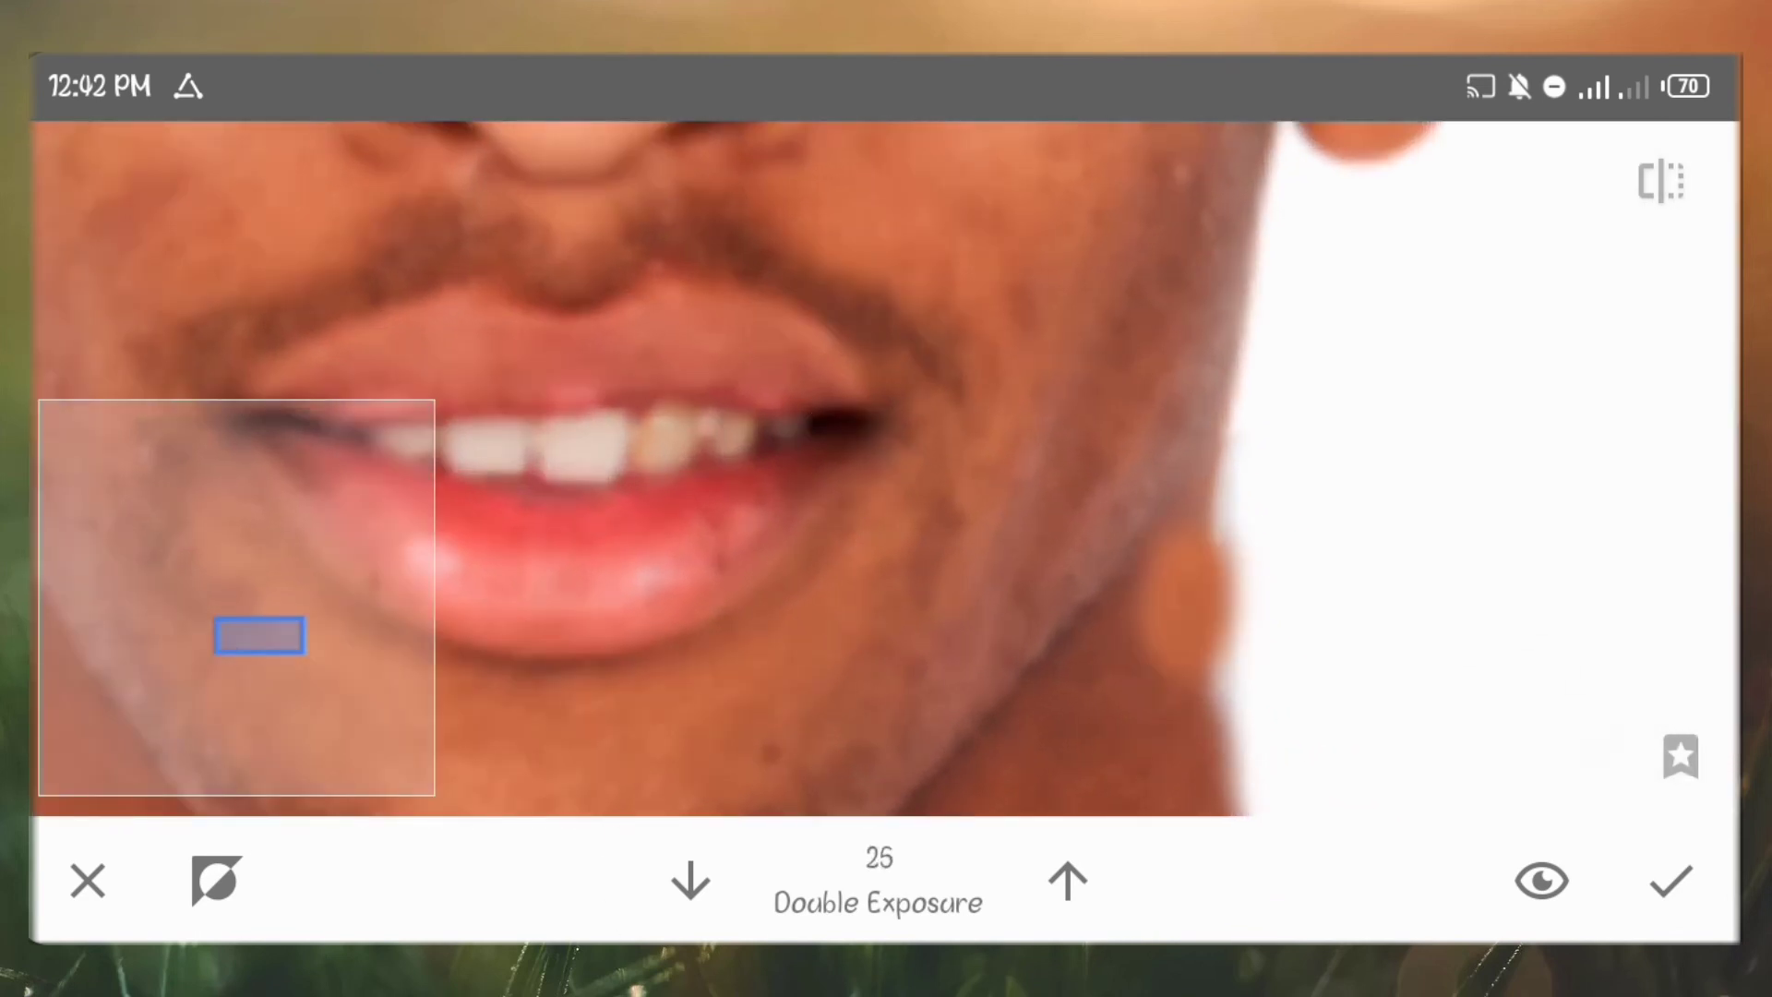
click(689, 881)
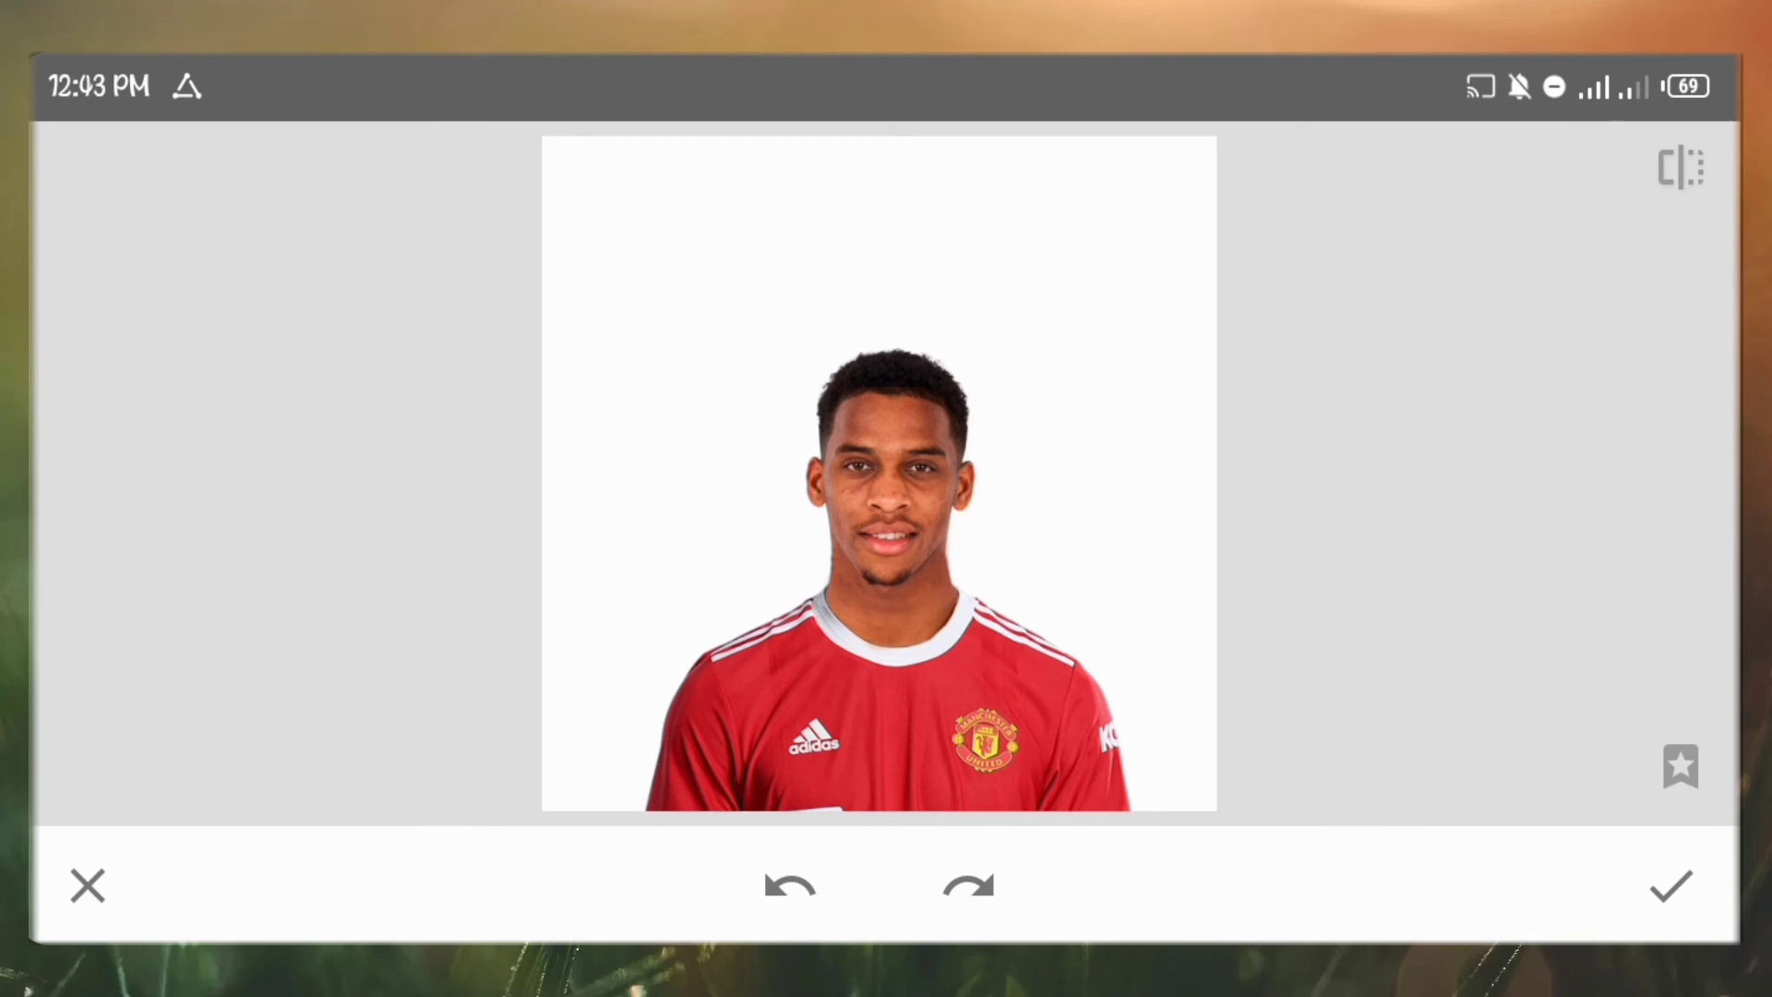
Step: Enter Tune Image and raise the composite's Structure to +8
click(1670, 886)
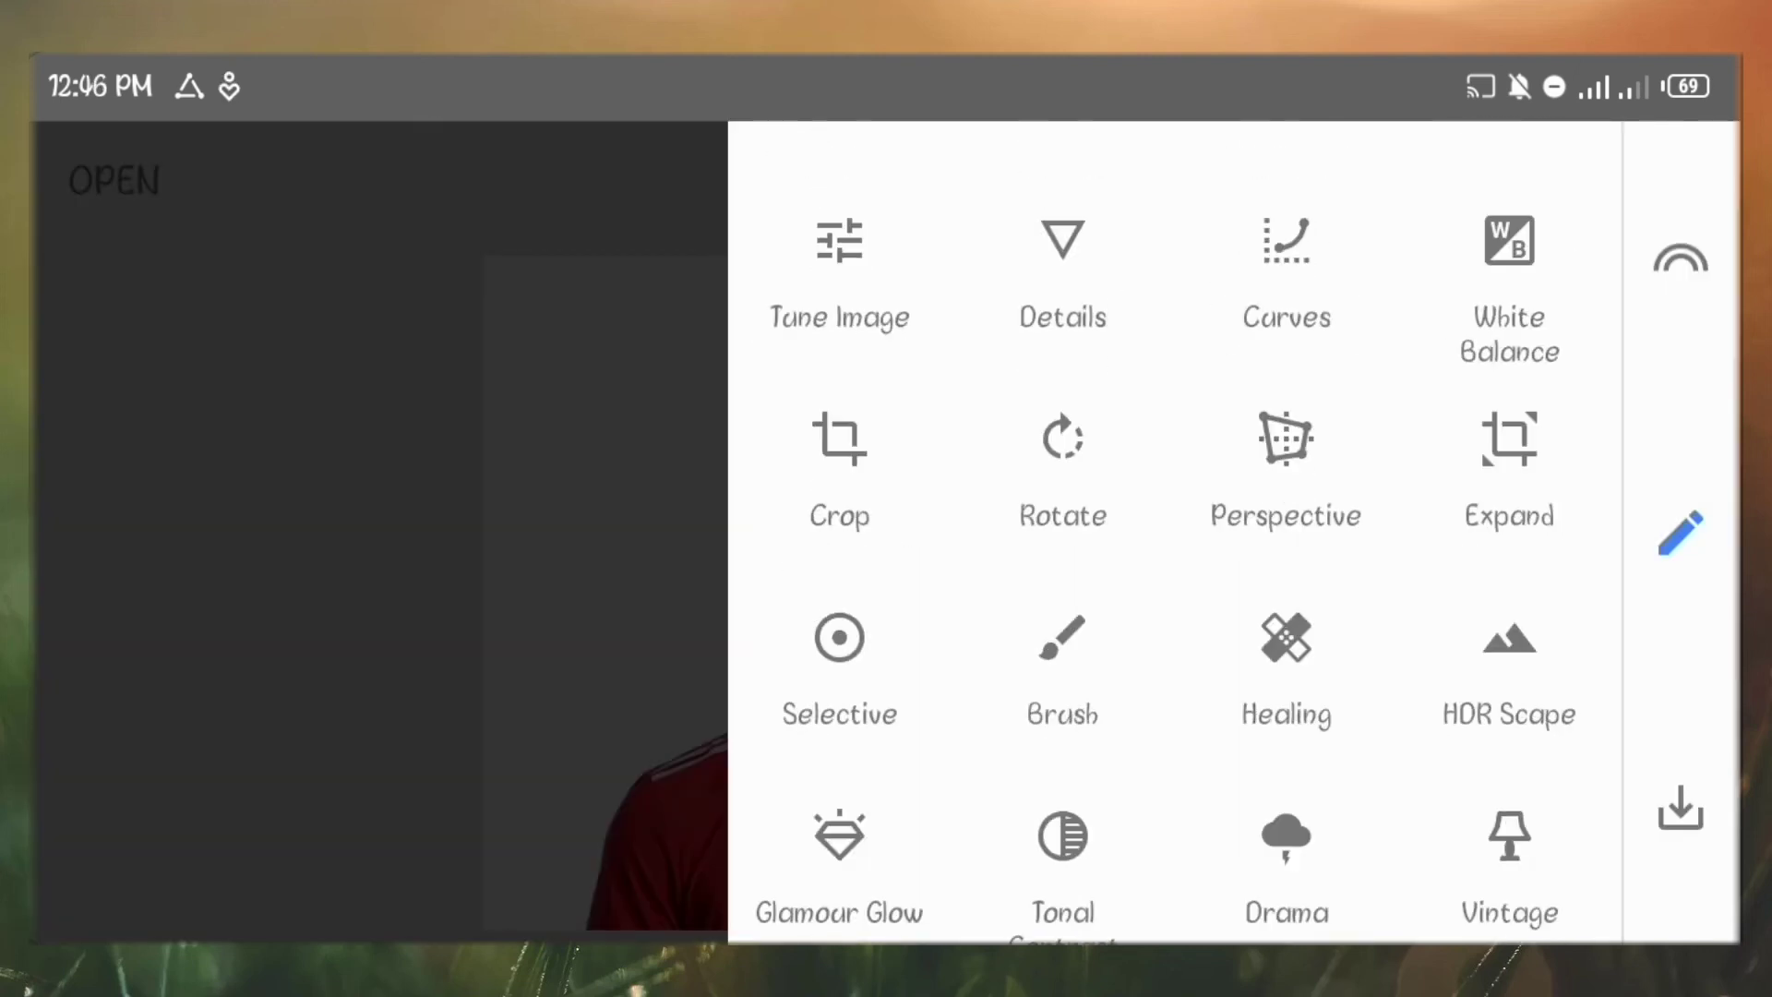
click(1062, 271)
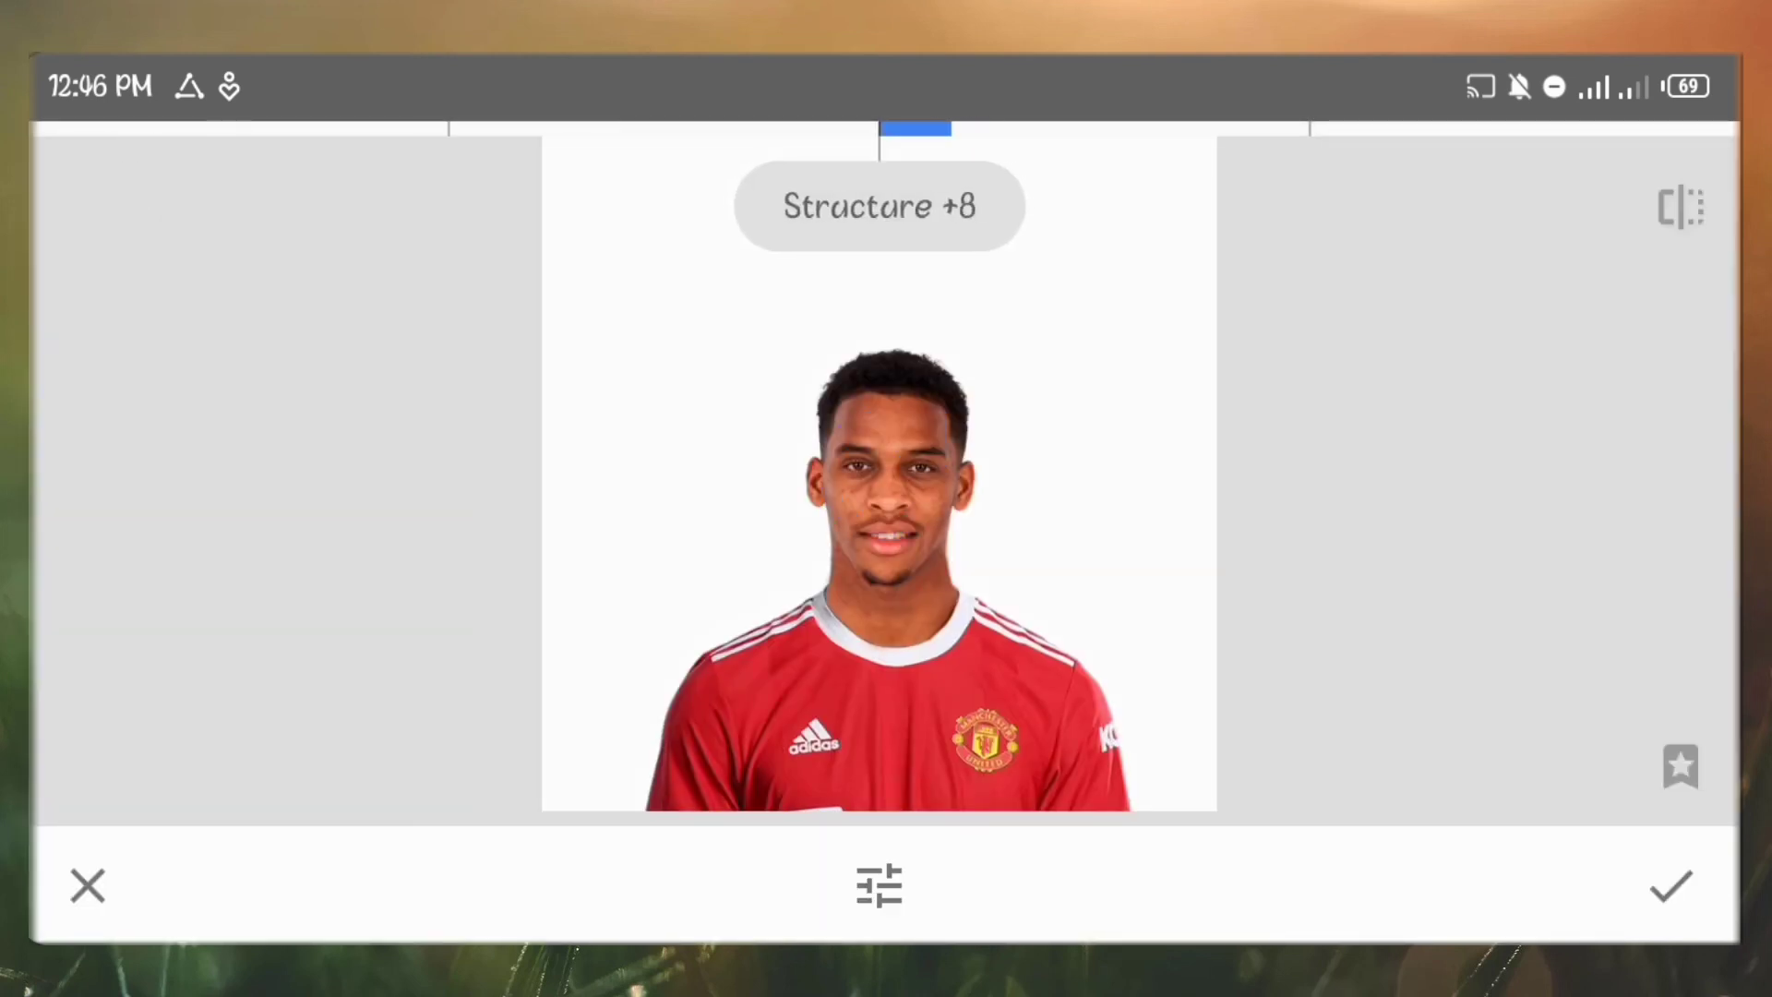